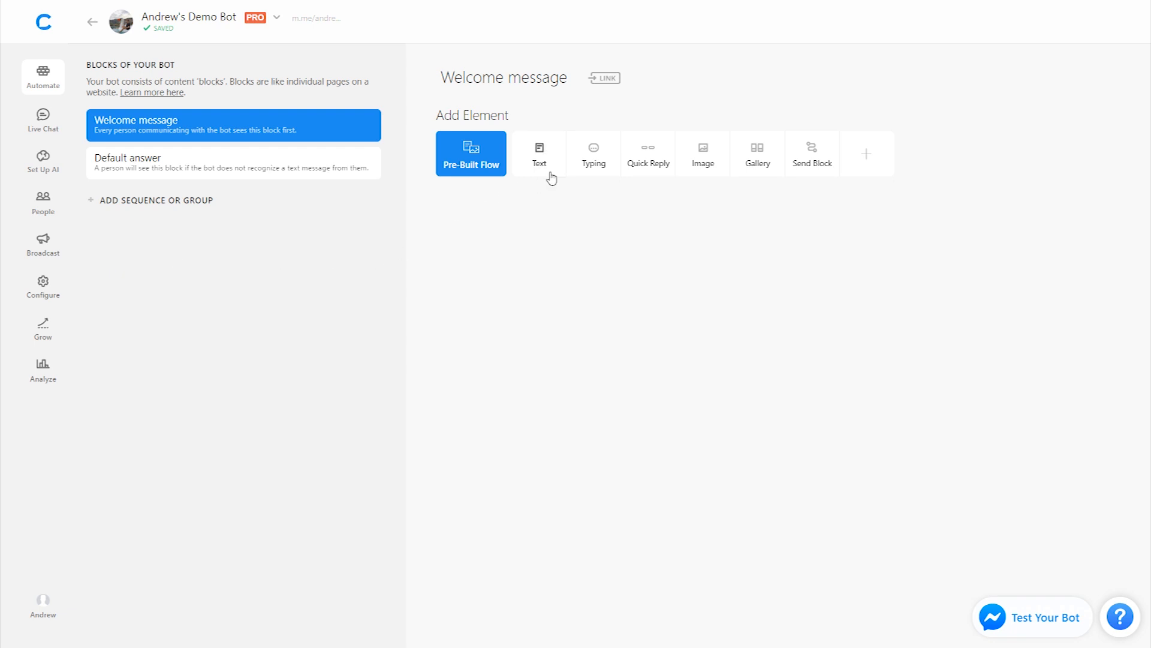
- Add a text card greeting 'Hi {first name}' to the Welcome message block
left_click(539, 153)
type("Hi {{first name}}")
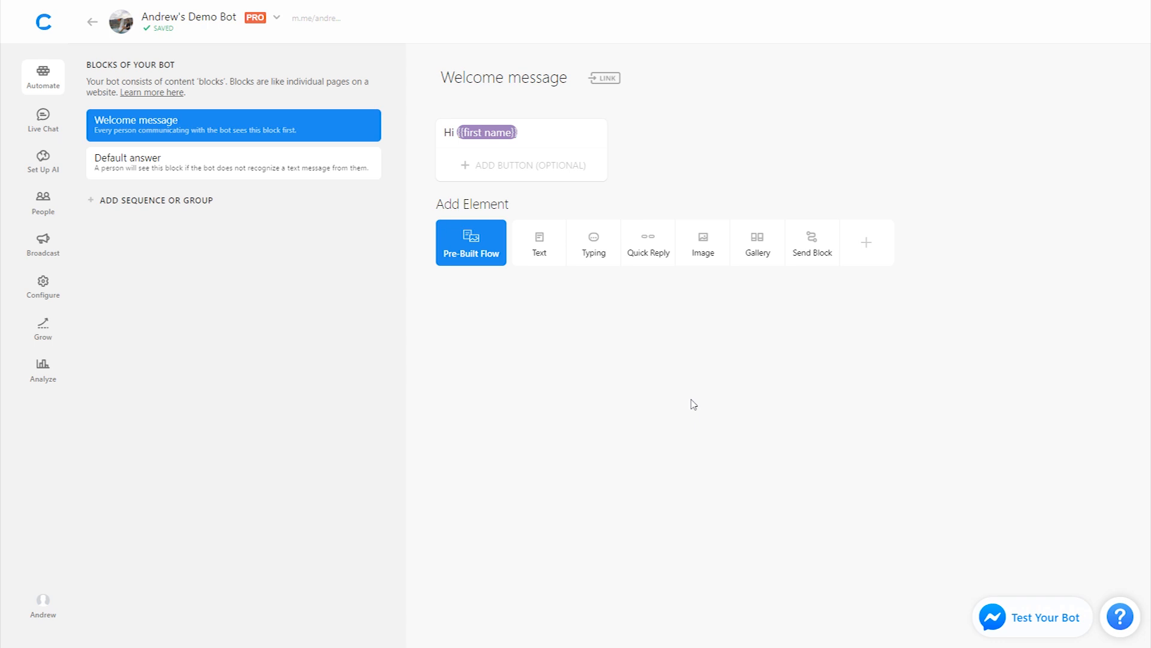
- Add a new sequence and name it ONBOARDING
left_click(150, 200)
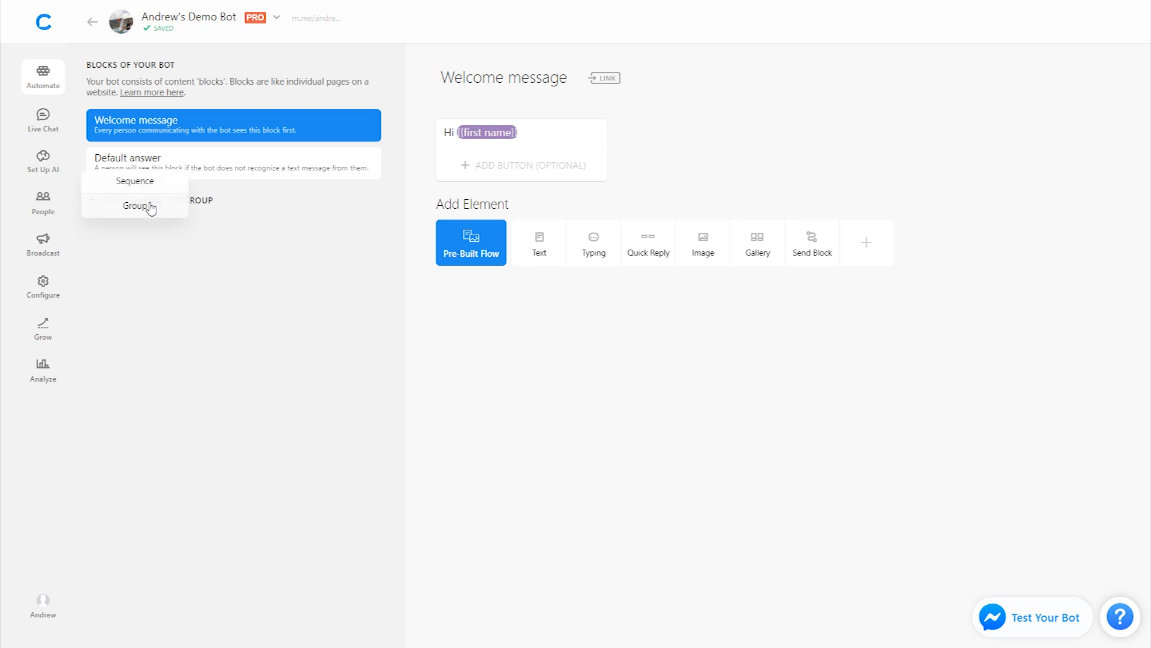
left_click(134, 181)
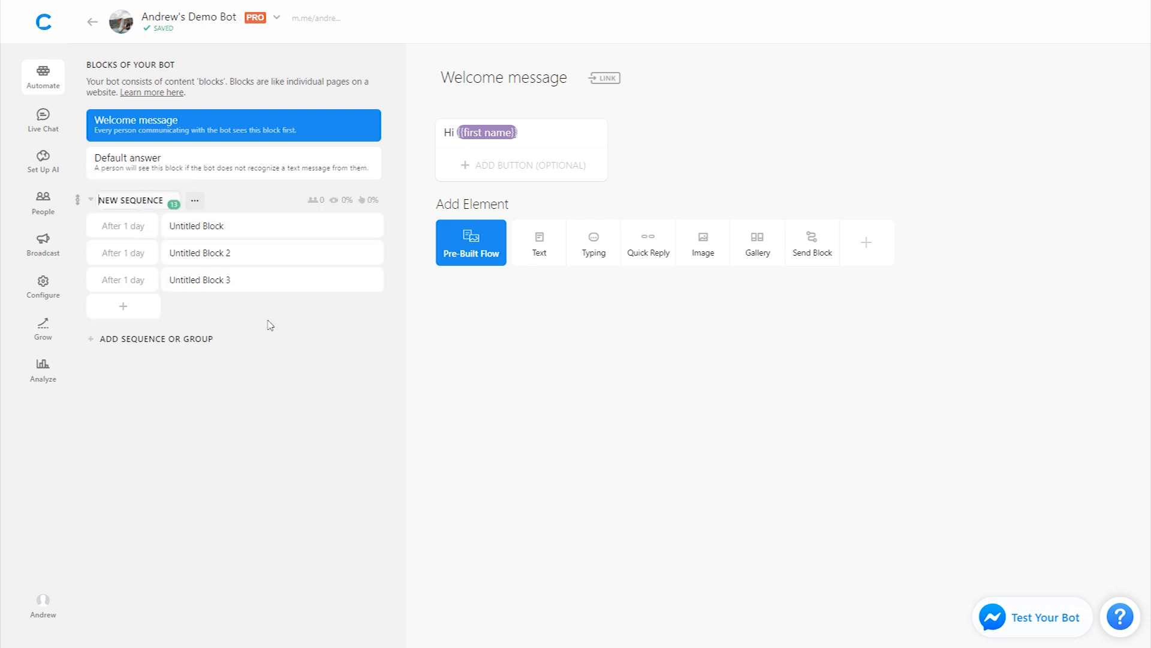
type("ONBOARDING")
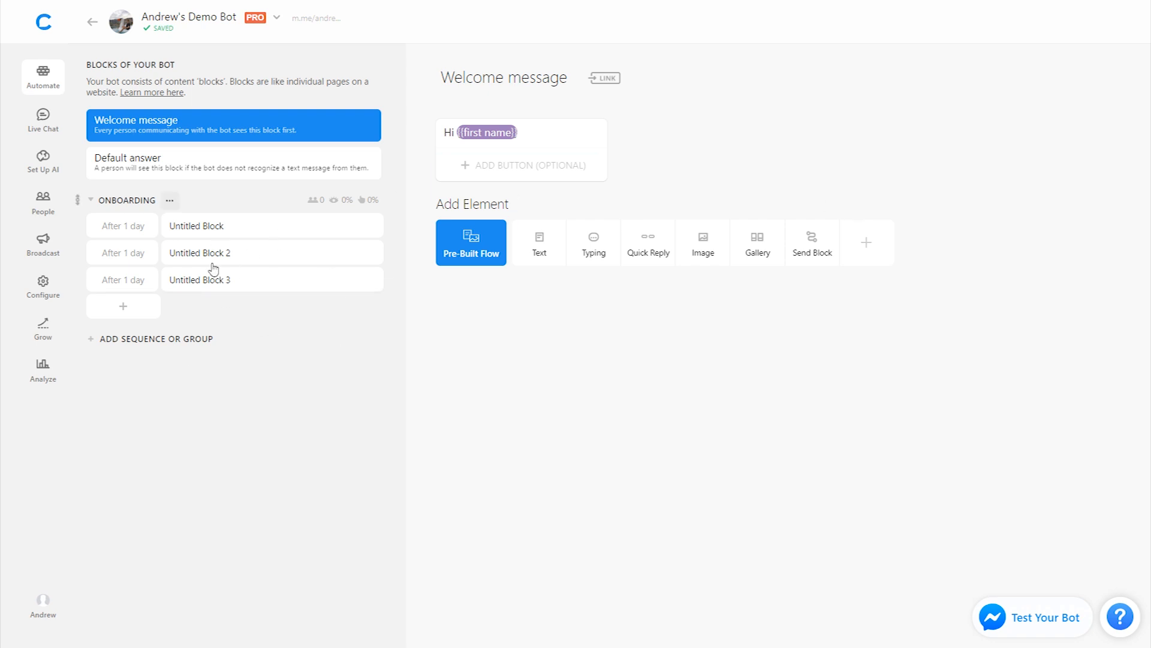
mouse_move(868, 242)
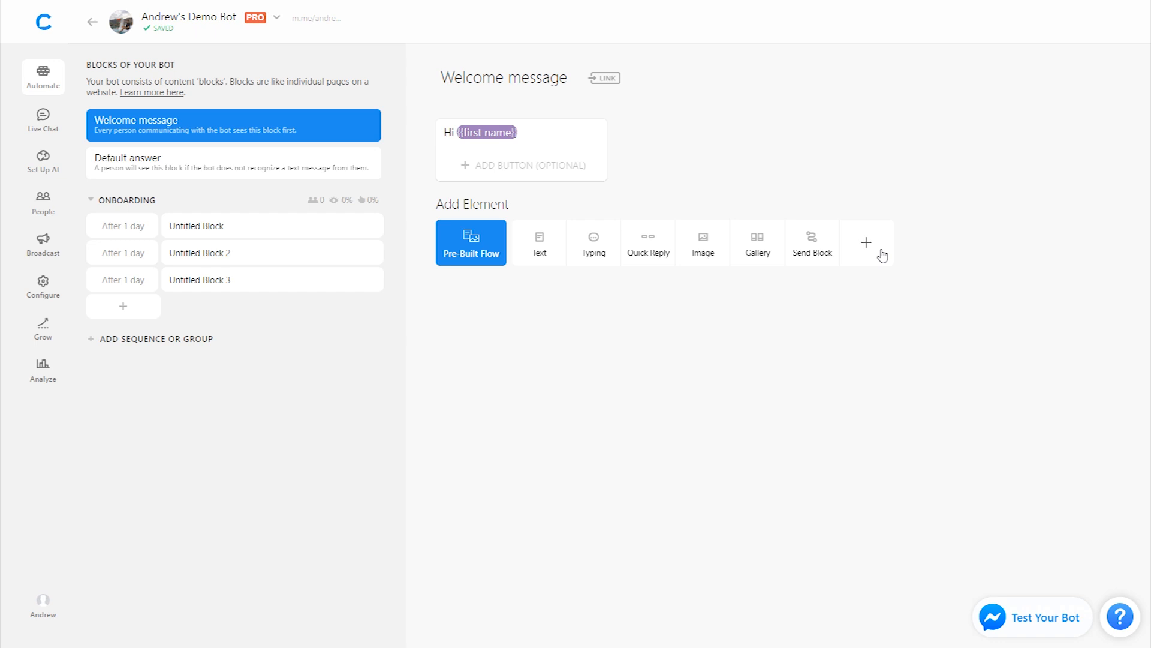
- Add a Subscribe to Sequence element targeting ONBOARDING and start a filter row
left_click(866, 243)
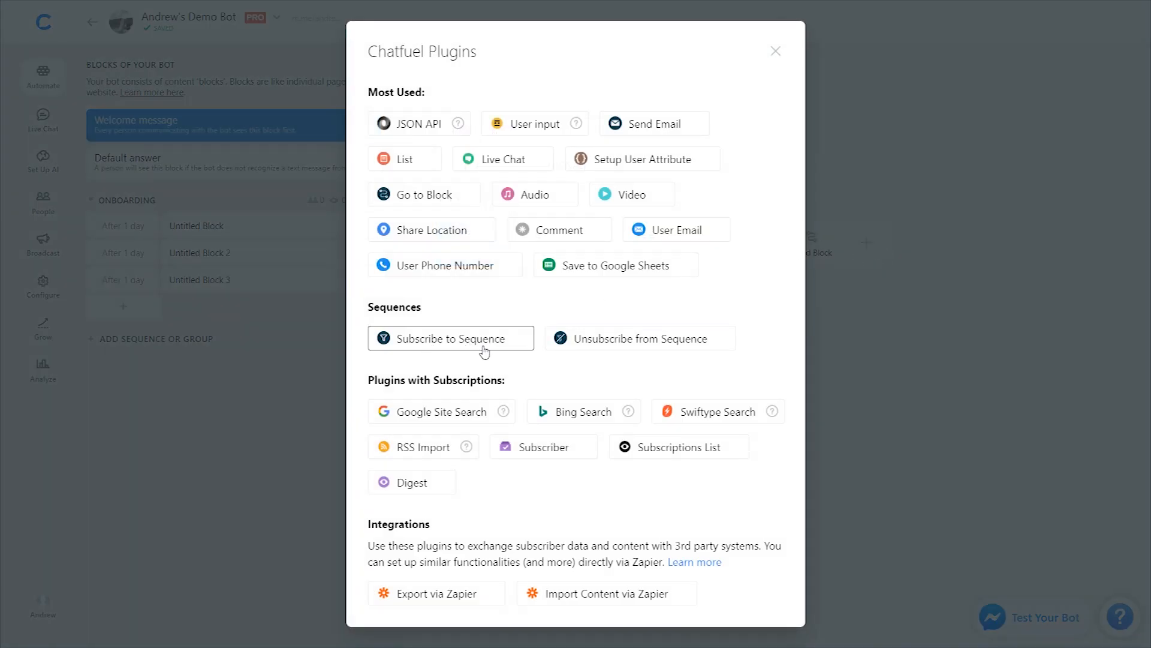
left_click(451, 339)
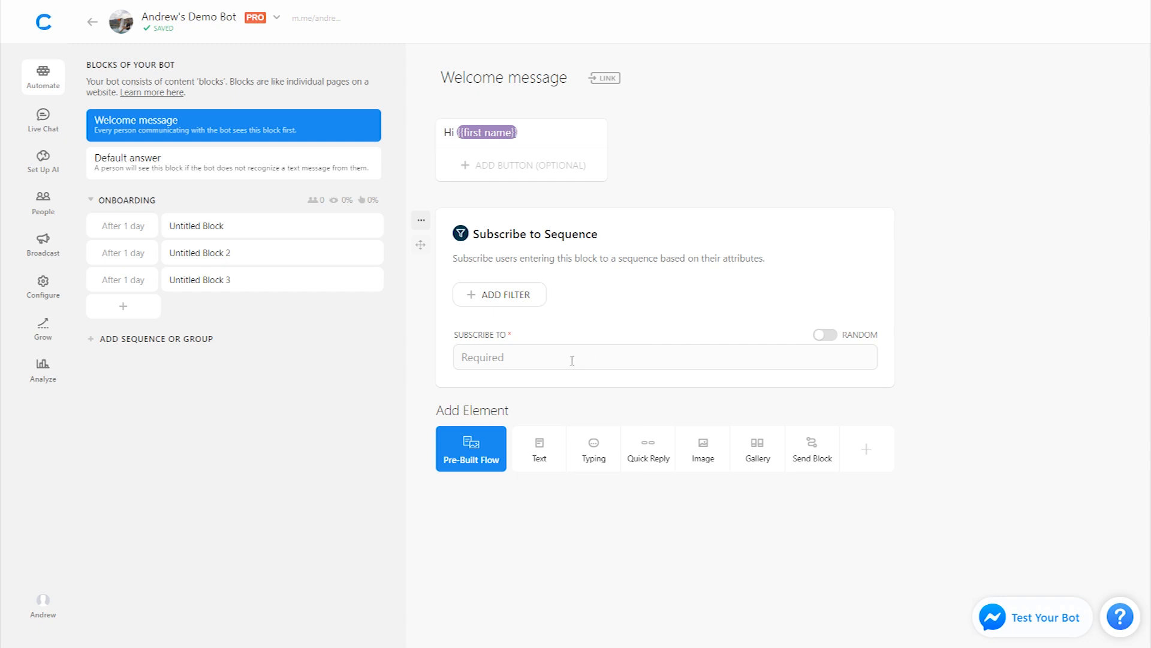
type("on")
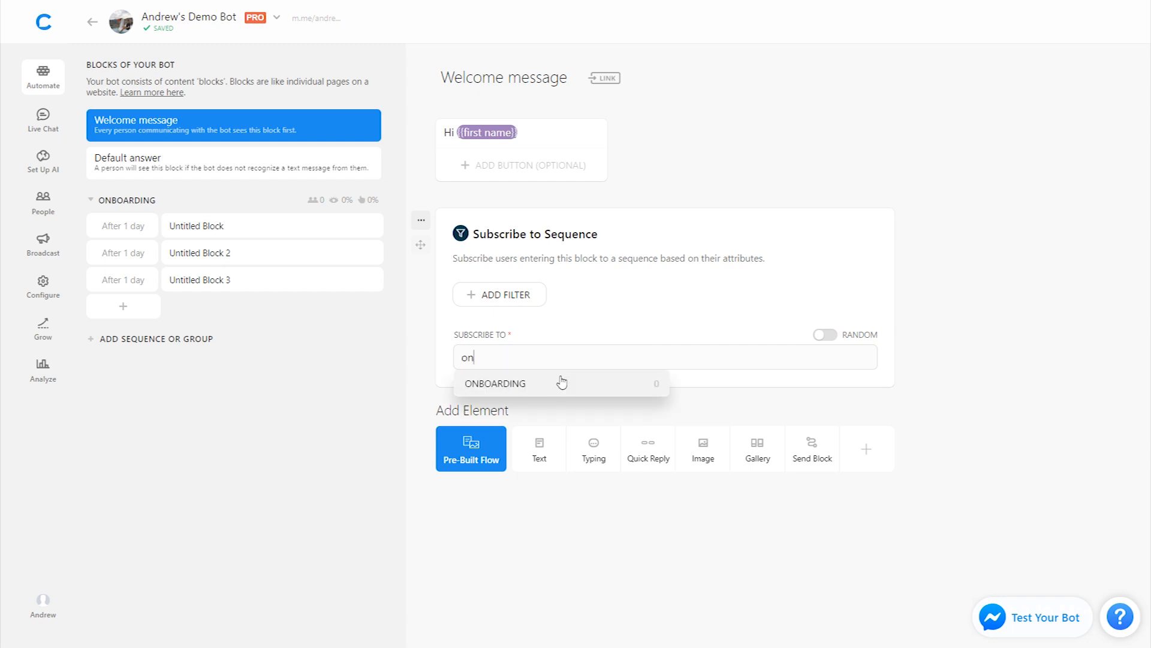
left_click(495, 384)
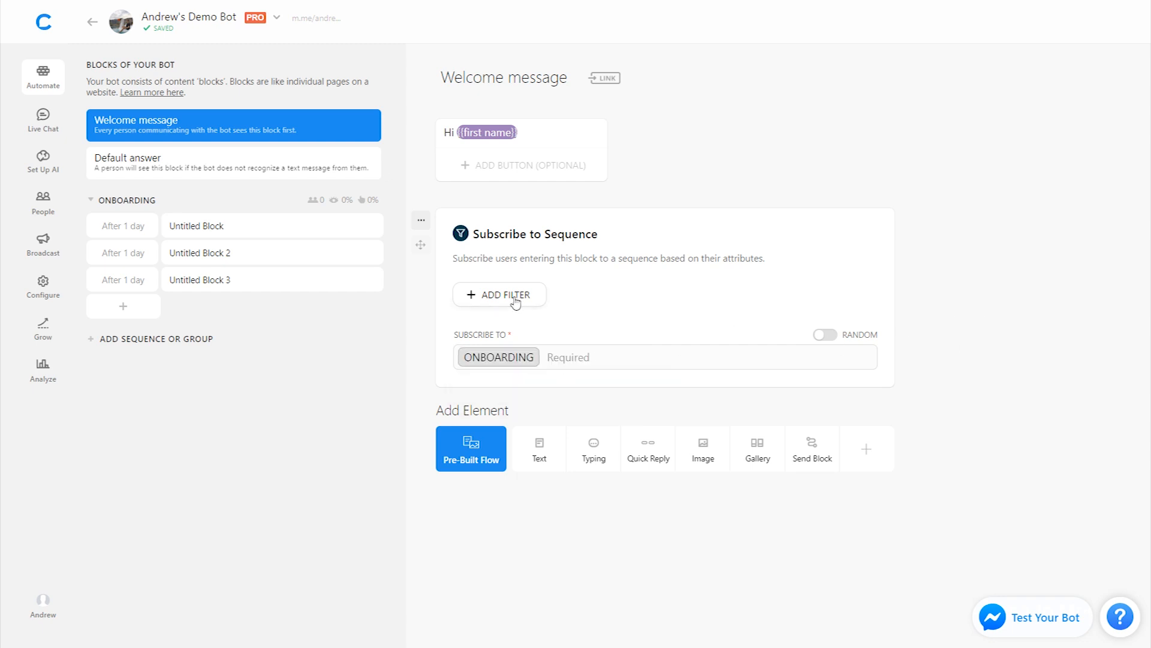
left_click(499, 294)
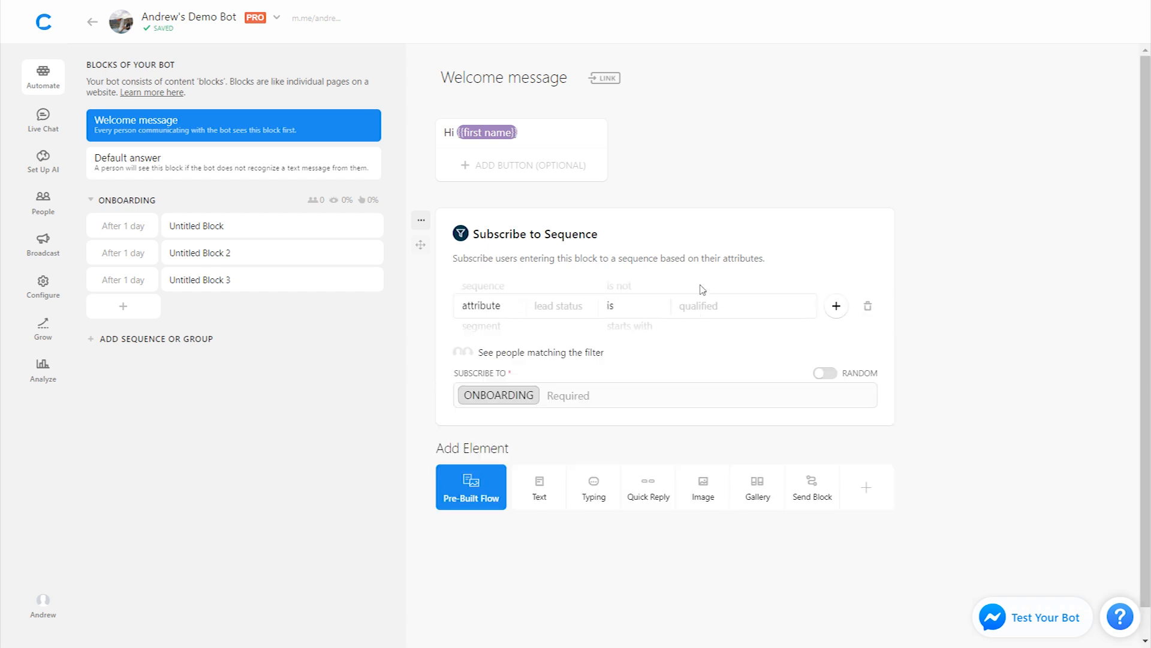
mouse_move(532, 208)
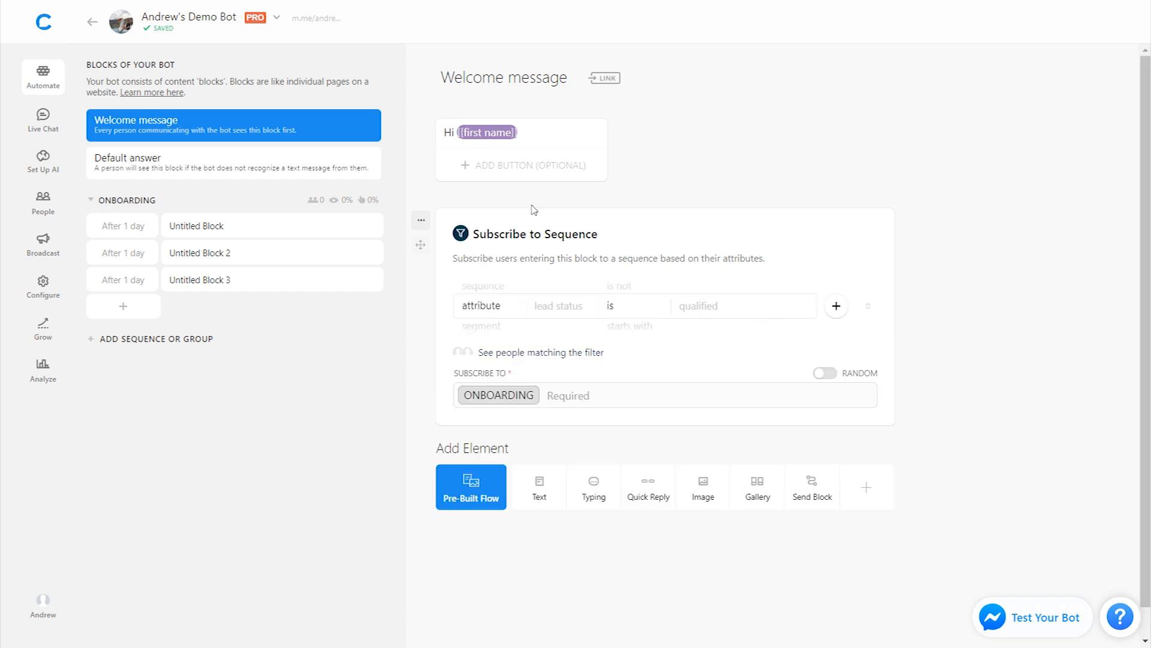
mouse_move(952, 320)
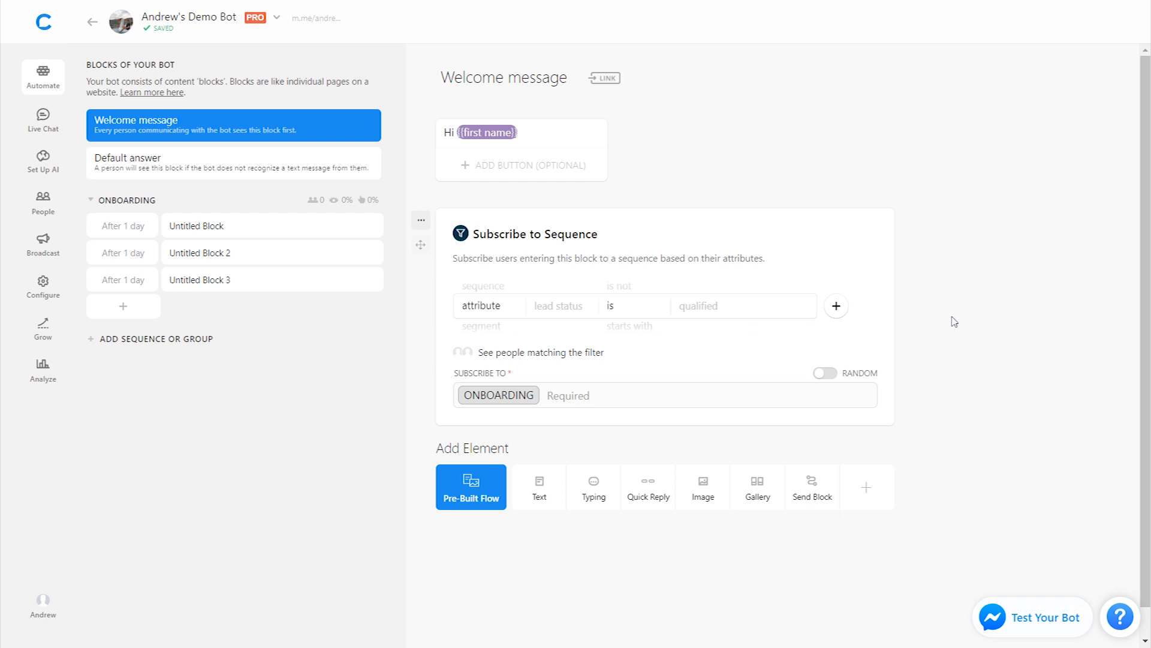
mouse_move(878, 308)
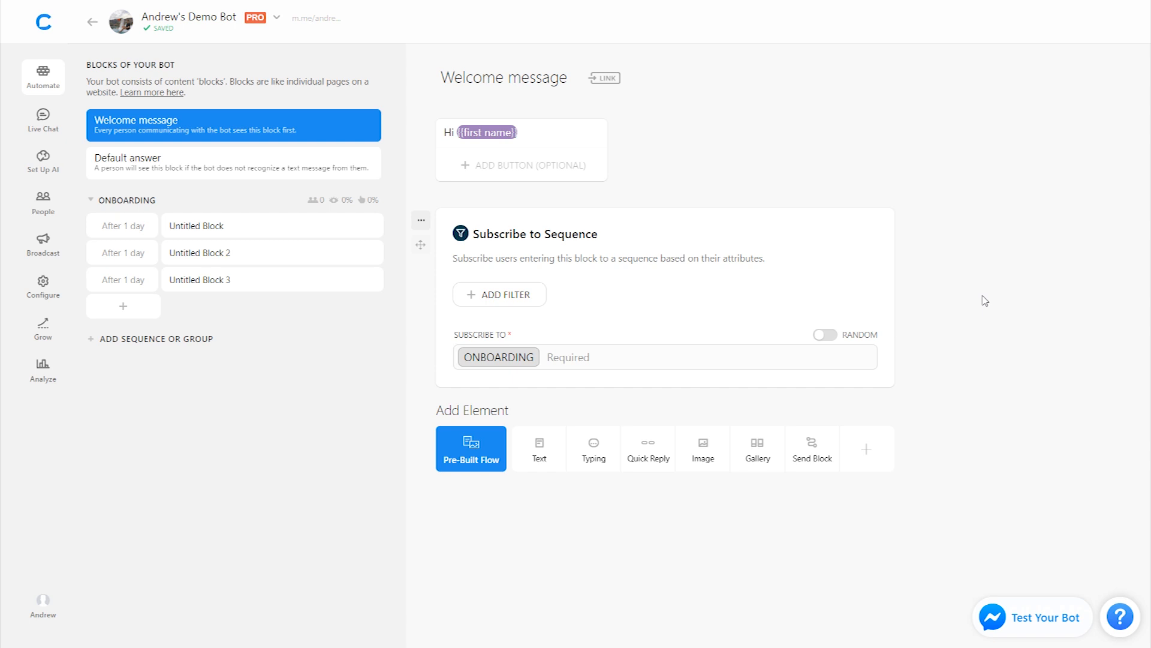
mouse_move(920, 282)
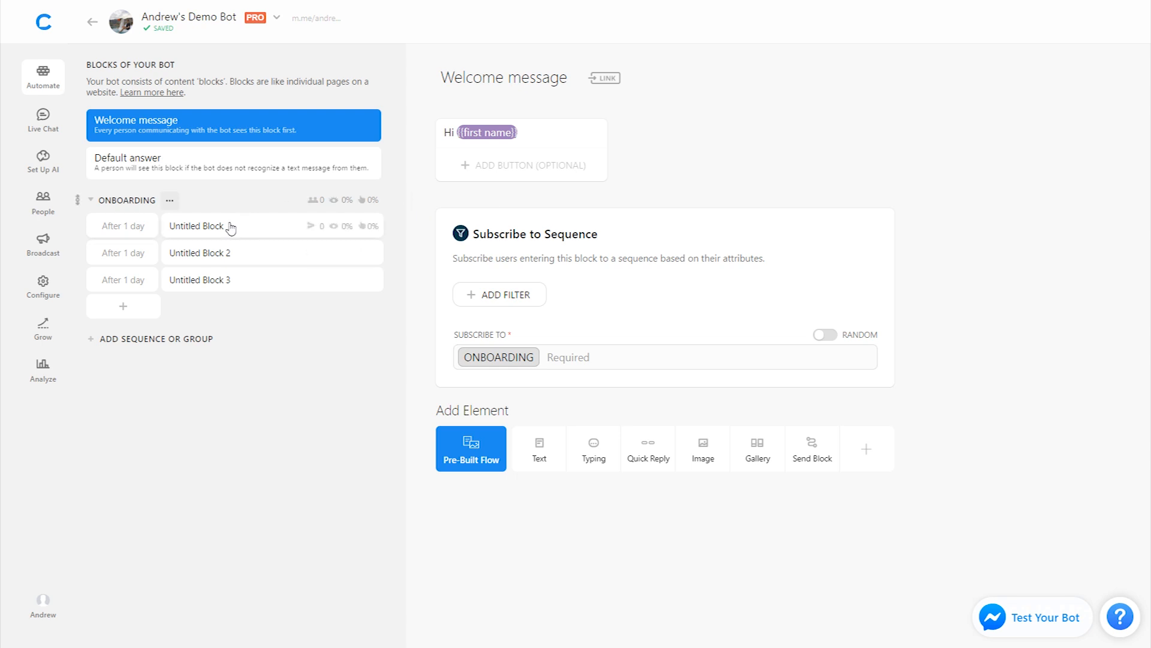
- Open the first ONBOARDING block, then Untitled Block 3
left_click(196, 225)
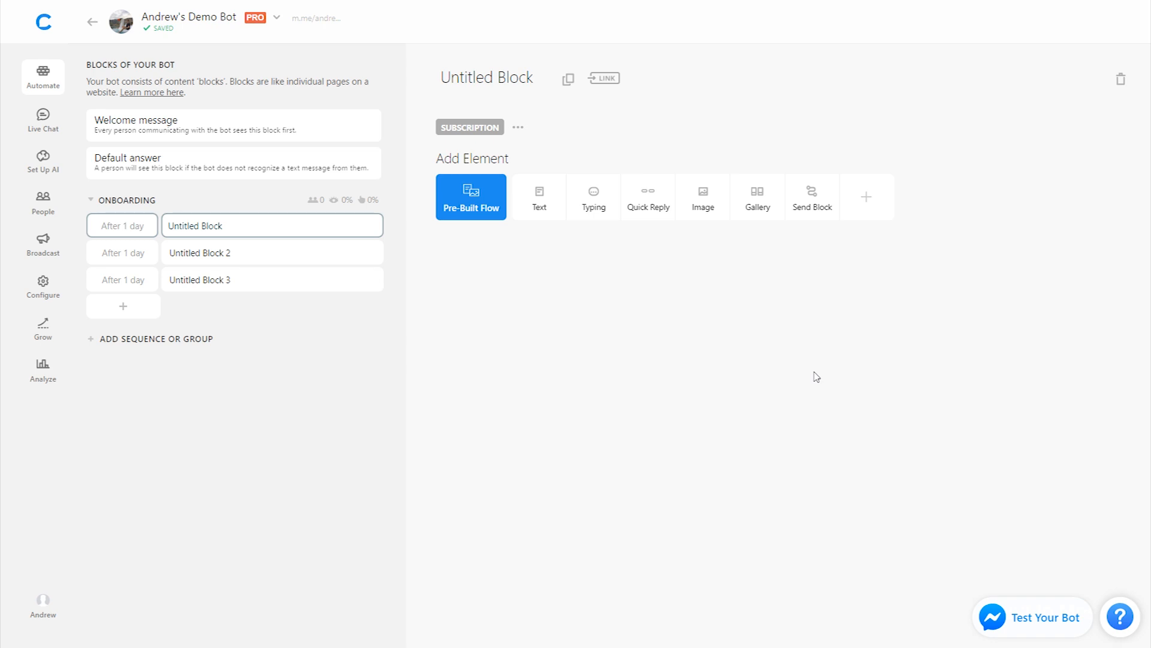
mouse_move(119, 229)
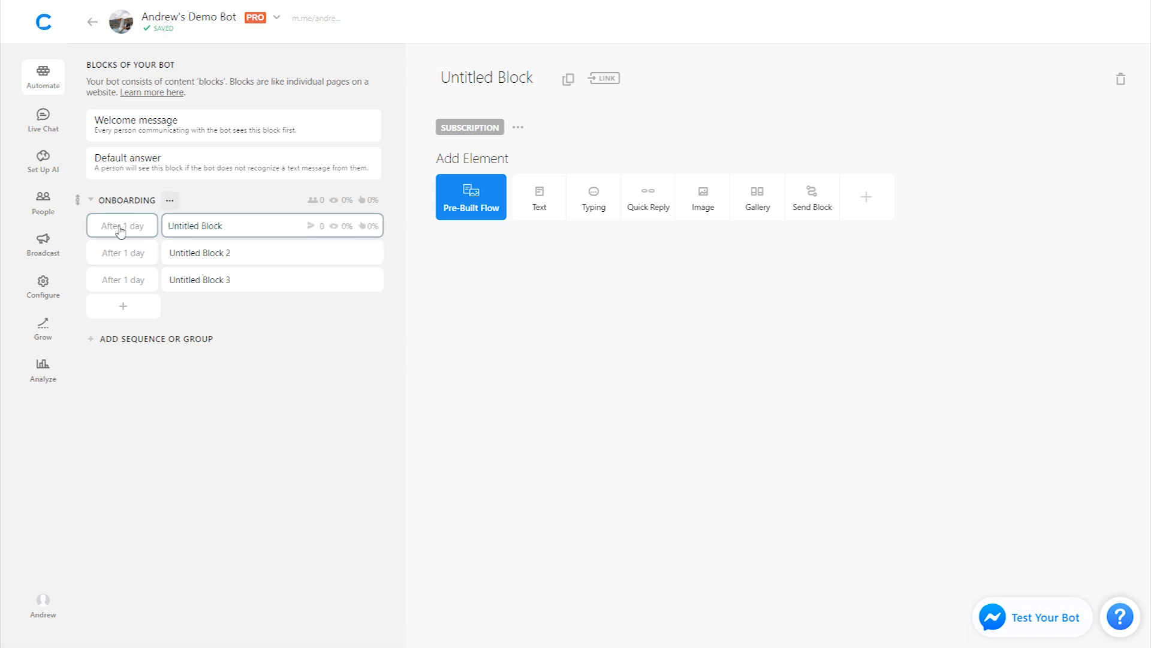
mouse_move(128, 230)
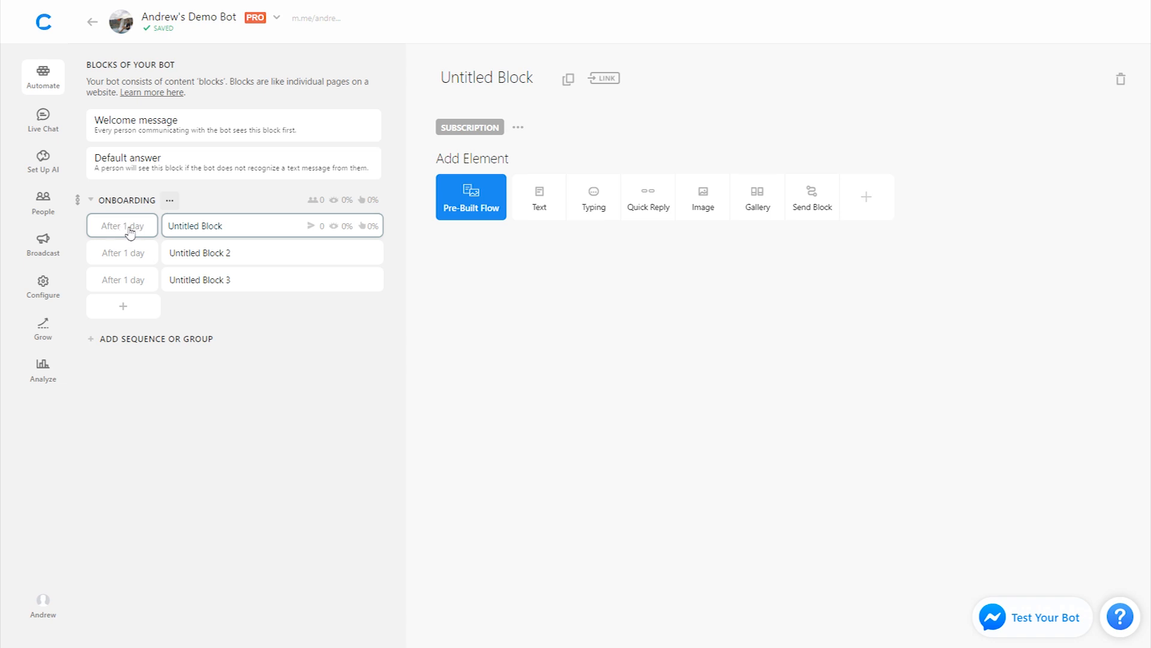
mouse_move(132, 240)
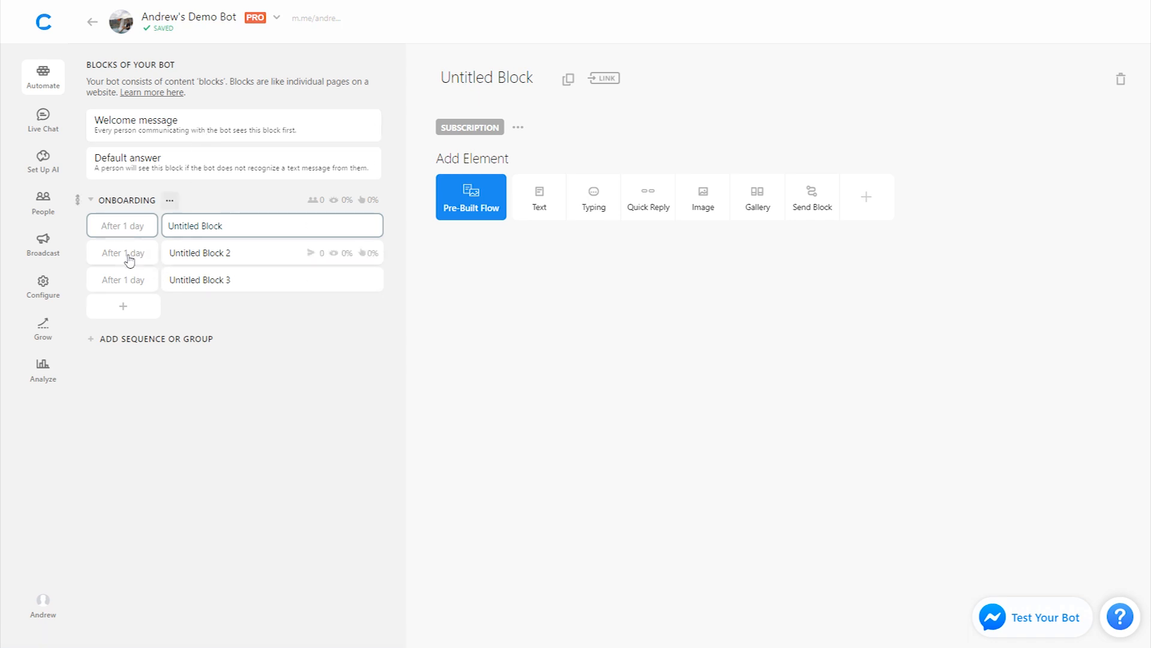
mouse_move(171, 256)
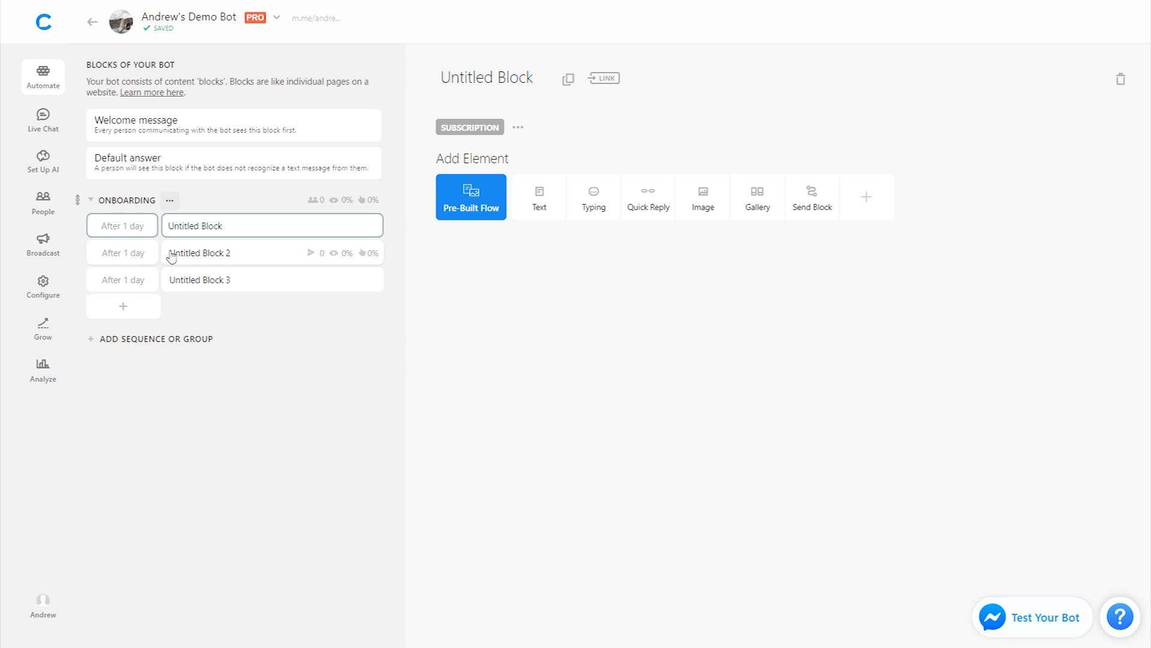
left_click(214, 253)
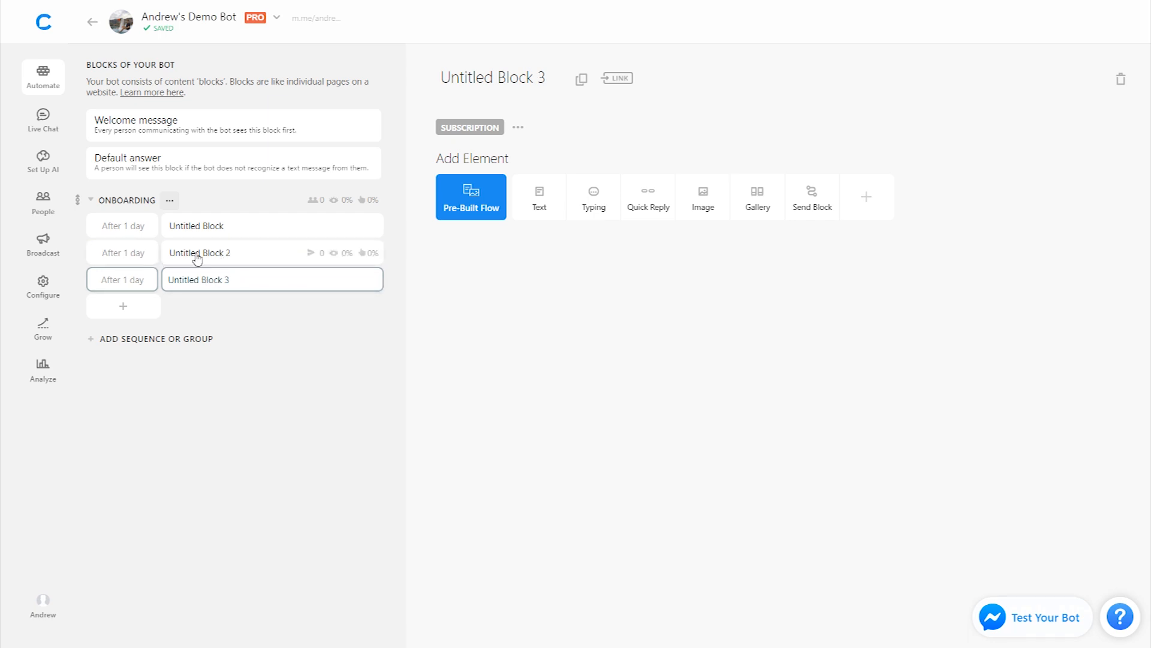
mouse_move(123, 261)
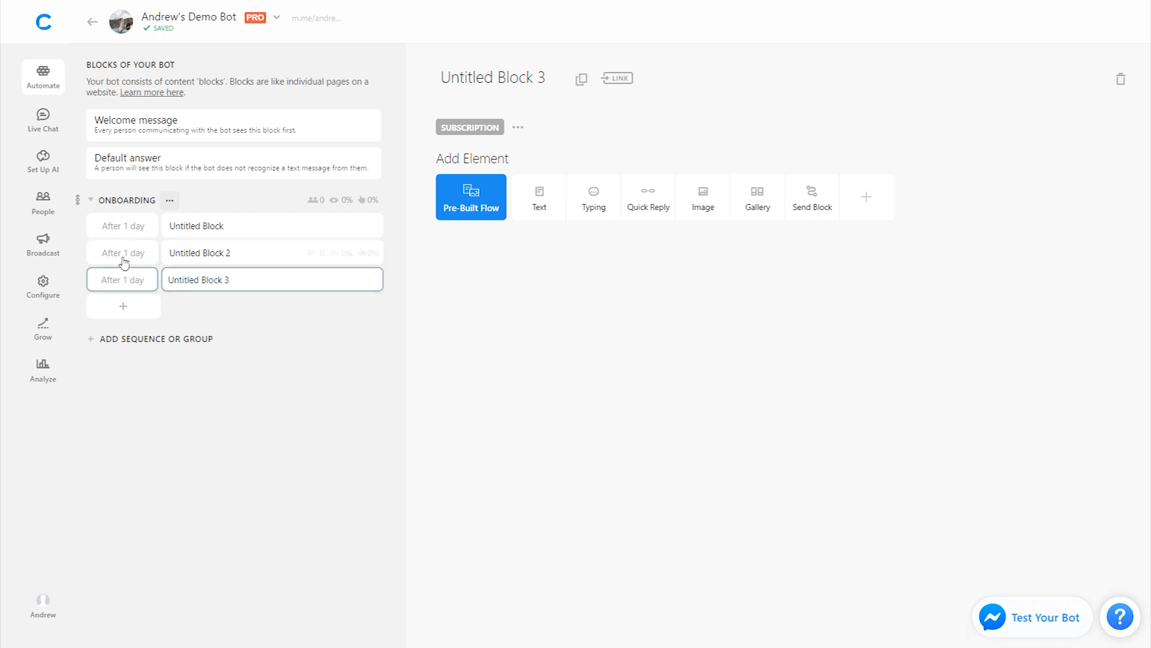
- Set Untitled Block 2 to send after 7 days and Untitled Block 3 after 3 days
left_click(122, 253)
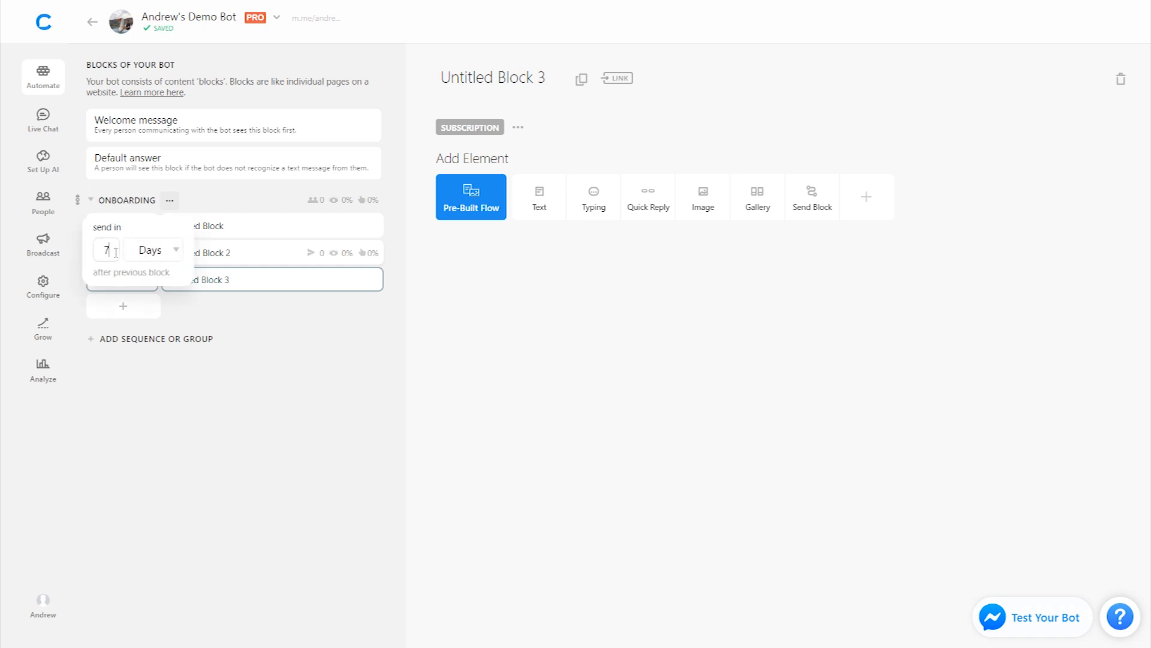
left_click(123, 280)
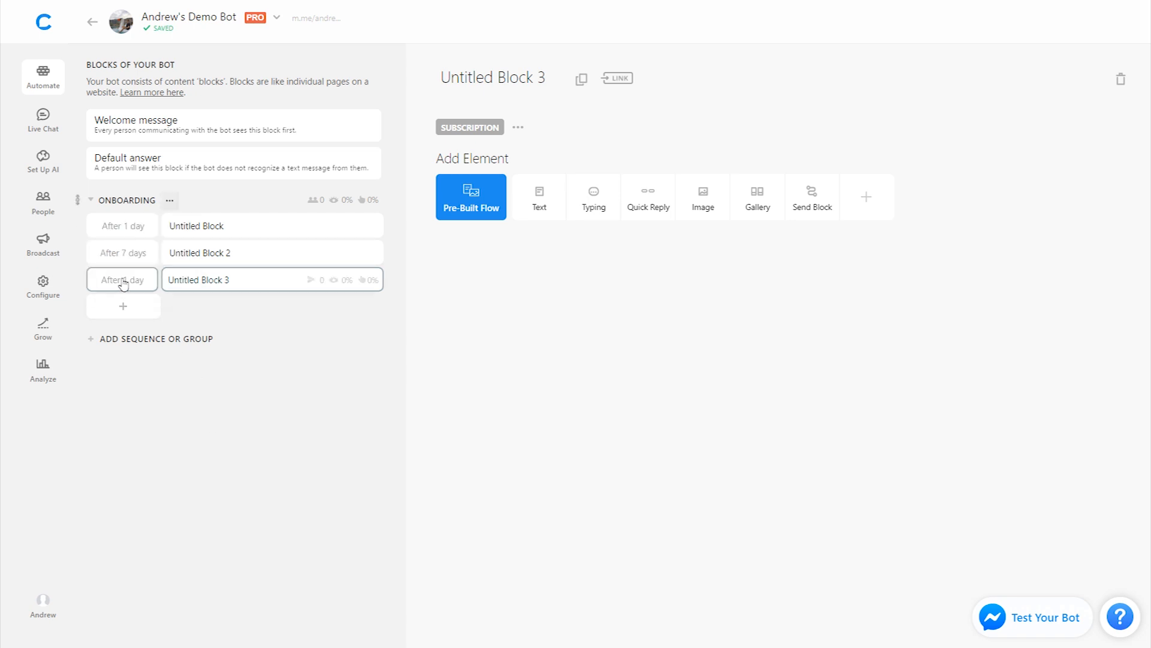
left_click(122, 279)
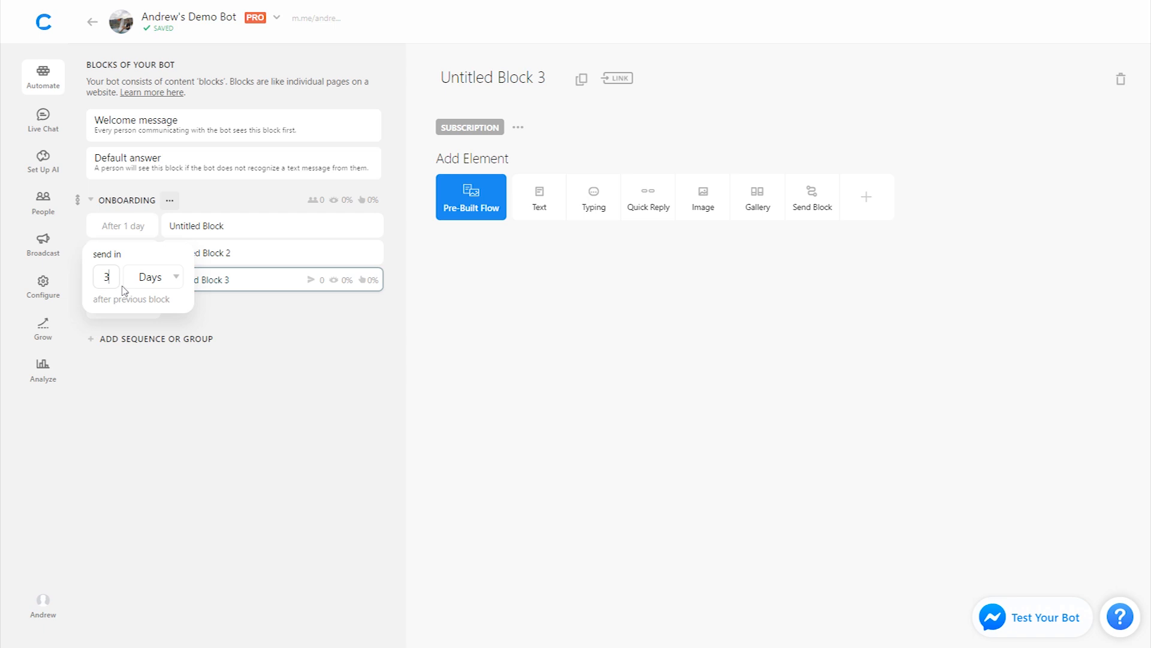
left_click(221, 322)
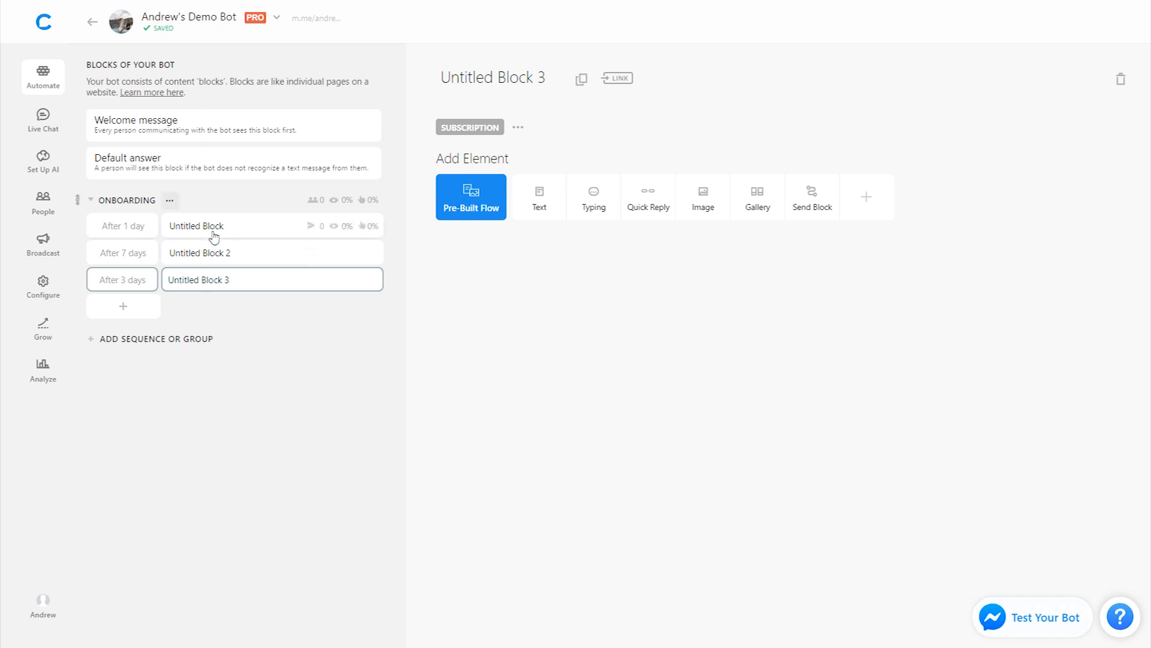
- Tag the first ONBOARDING block as an Update message and collapse the Onboarding sequence
left_click(213, 226)
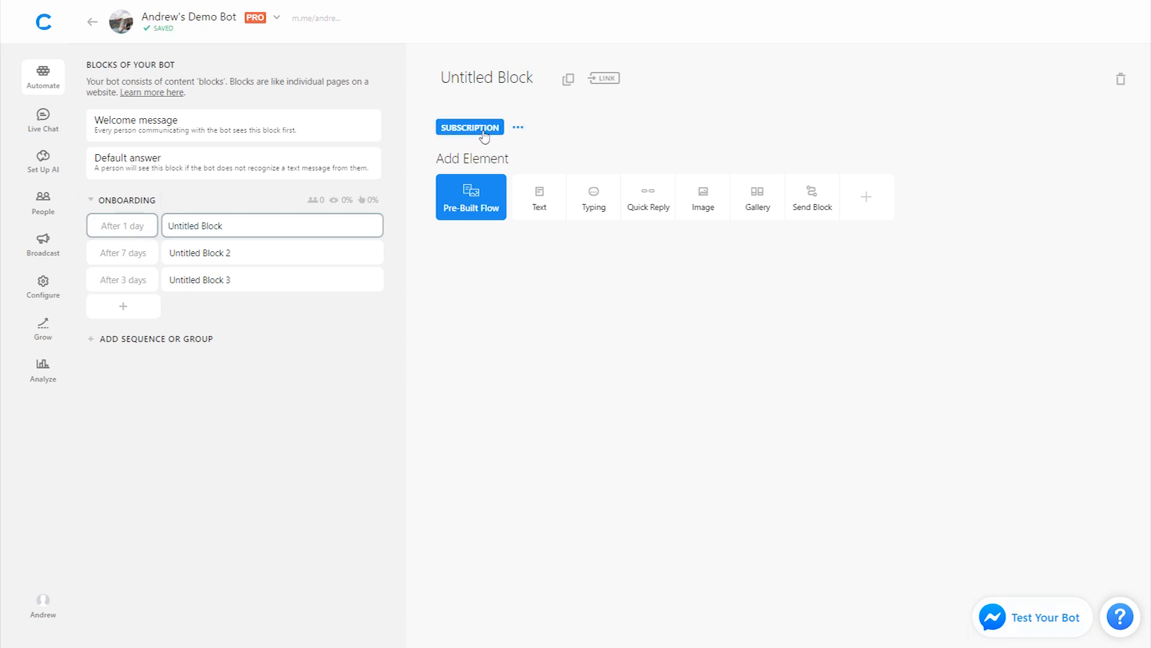
left_click(226, 253)
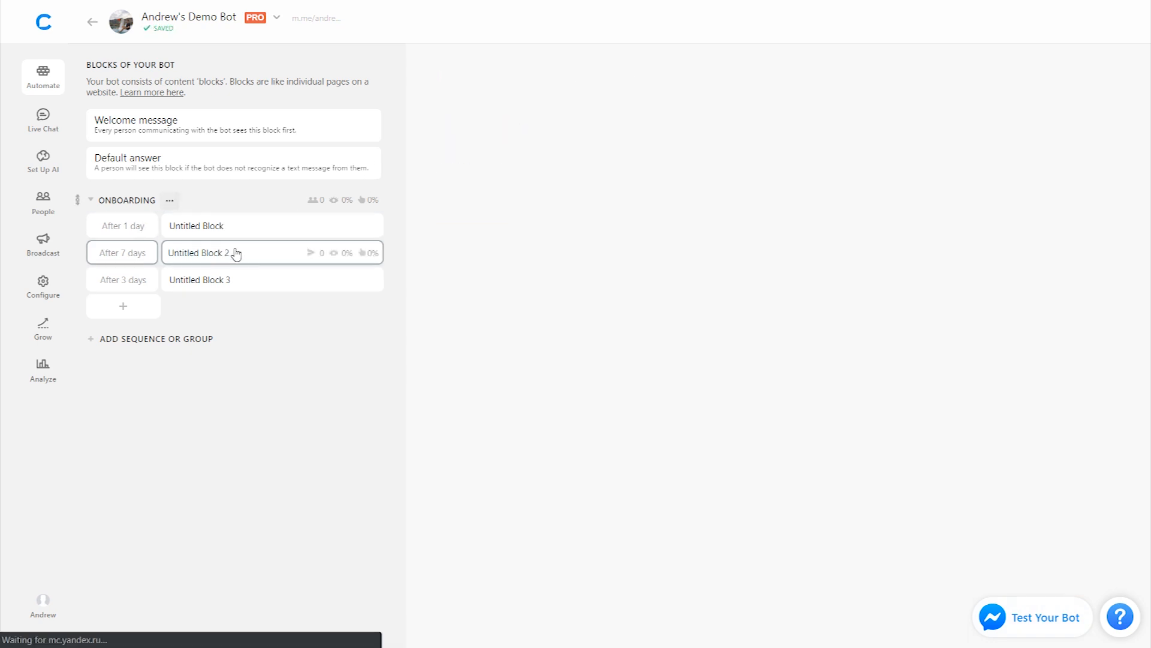
left_click(204, 253)
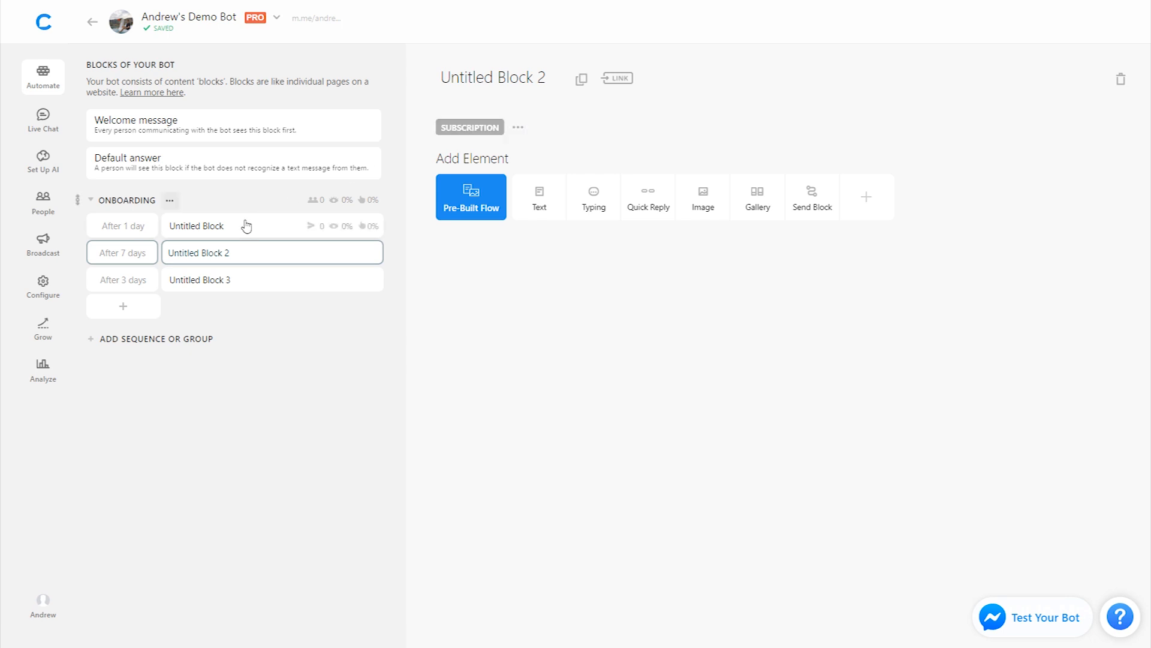
left_click(196, 226)
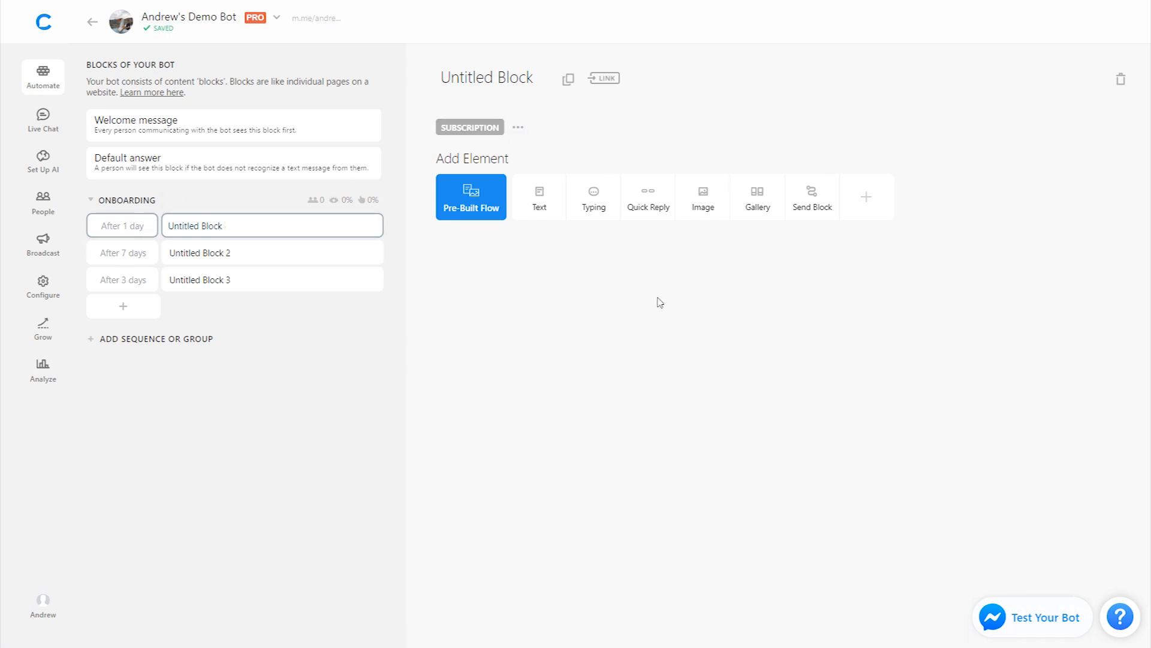
mouse_move(598, 210)
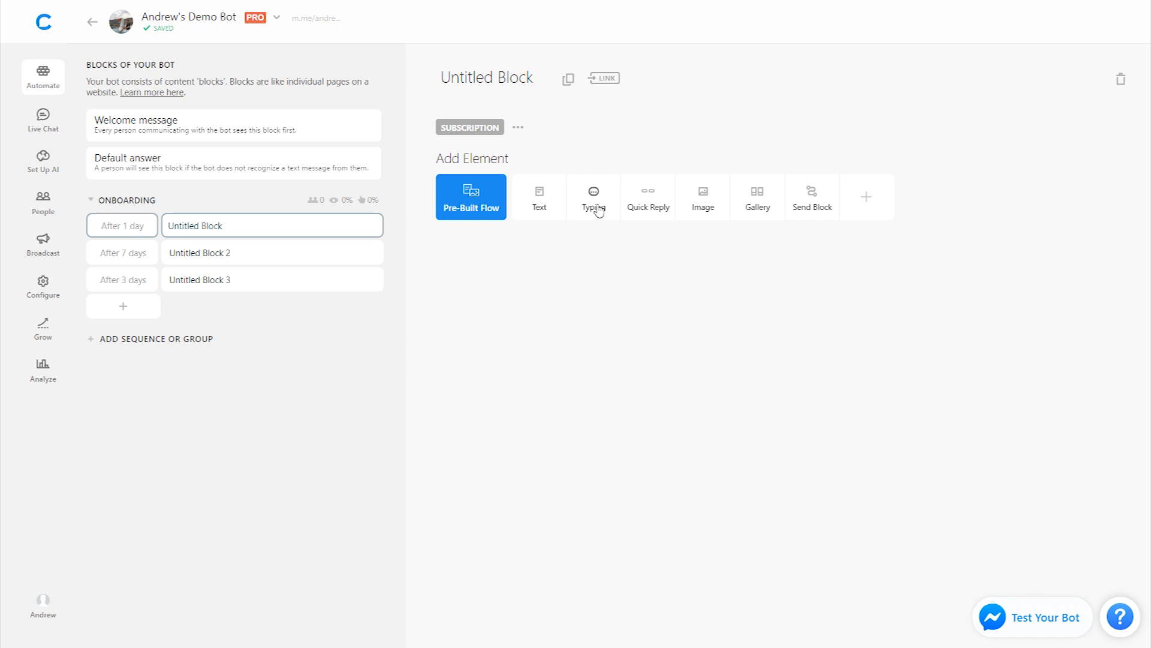
mouse_move(684, 268)
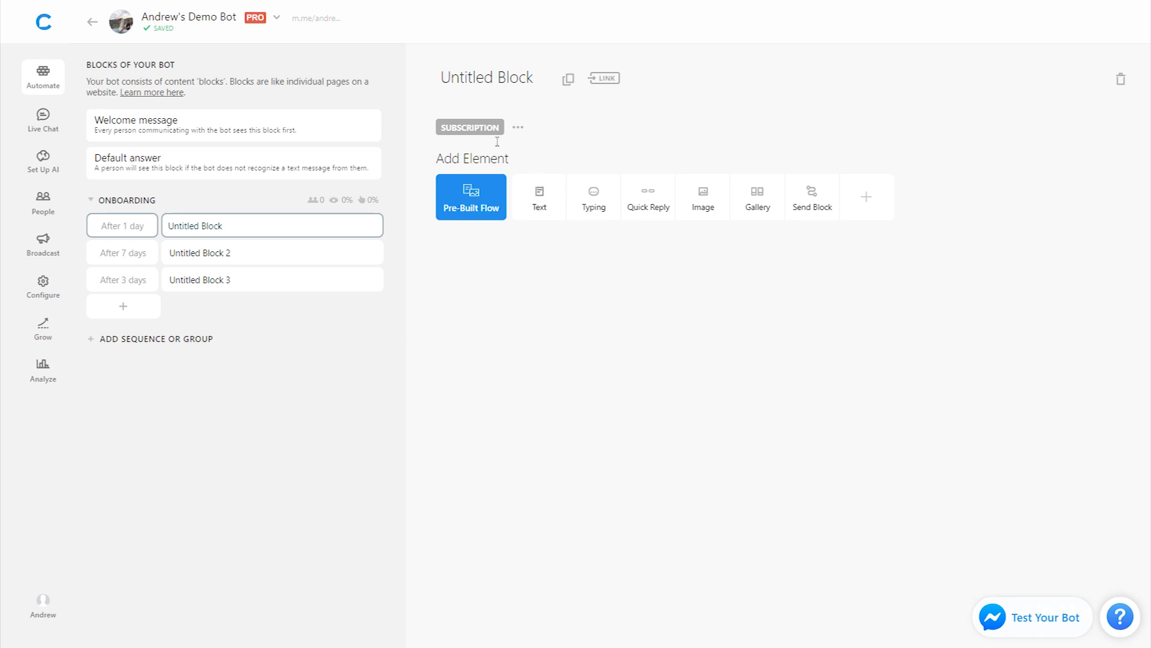
left_click(469, 126)
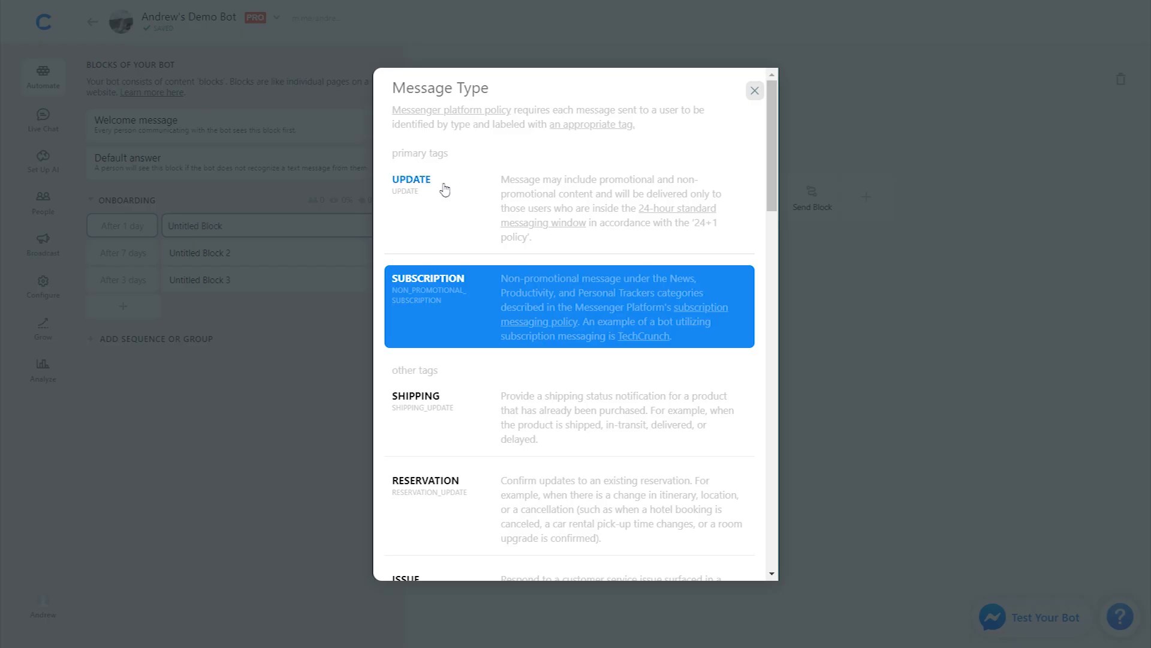
left_click(411, 179)
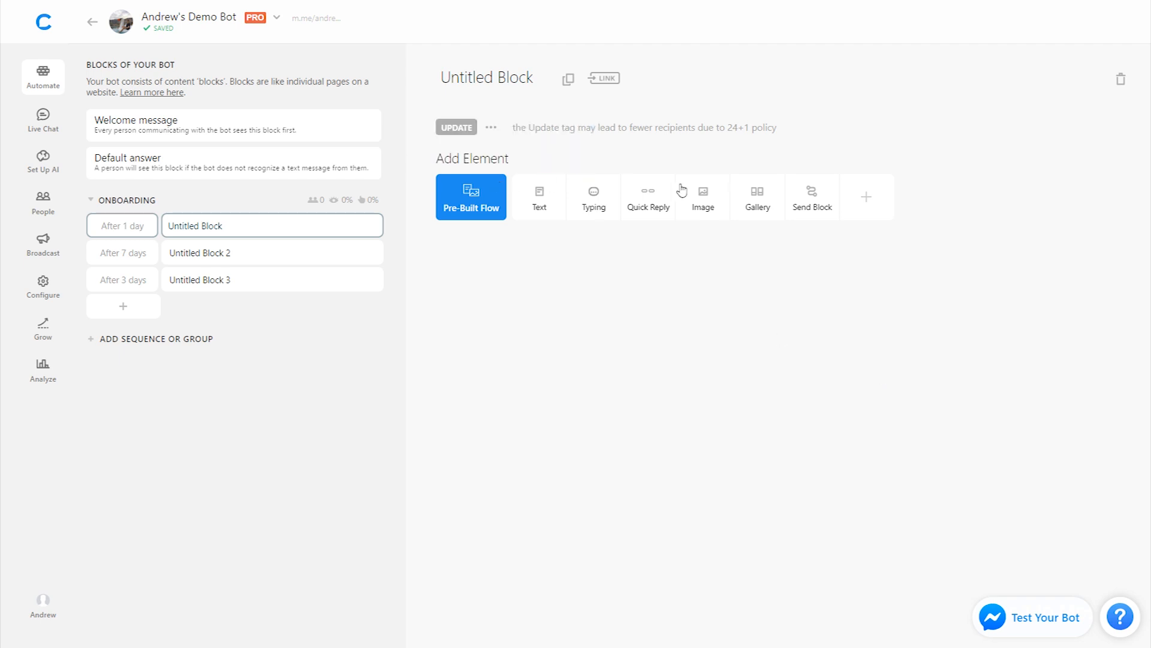
mouse_move(566, 307)
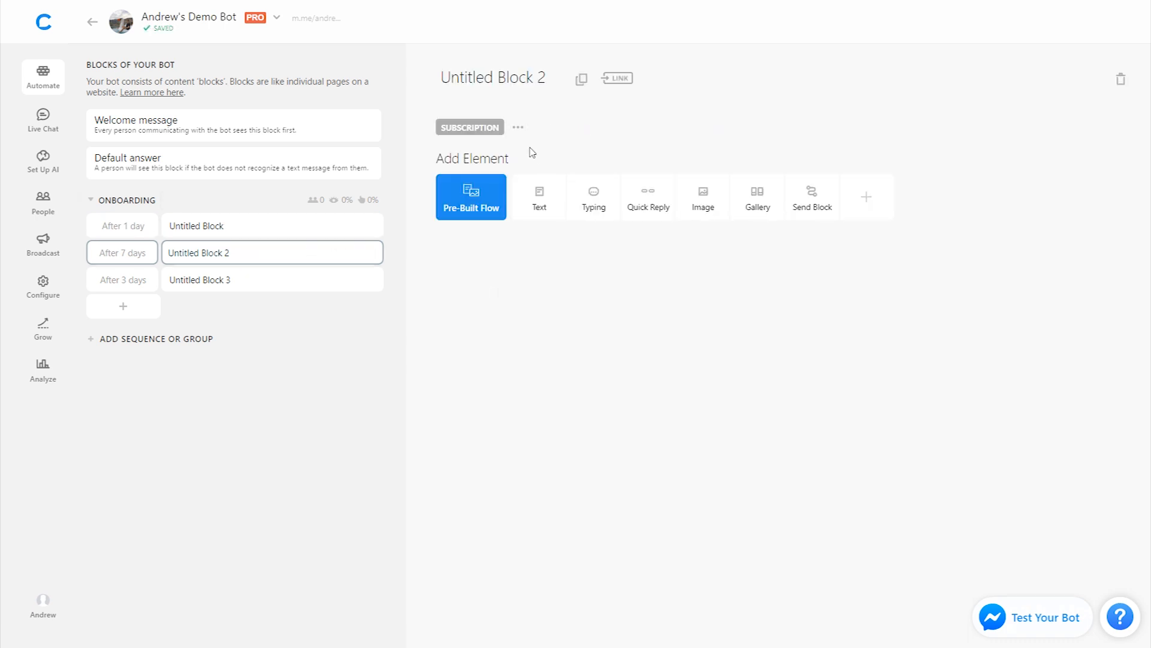
mouse_move(608, 401)
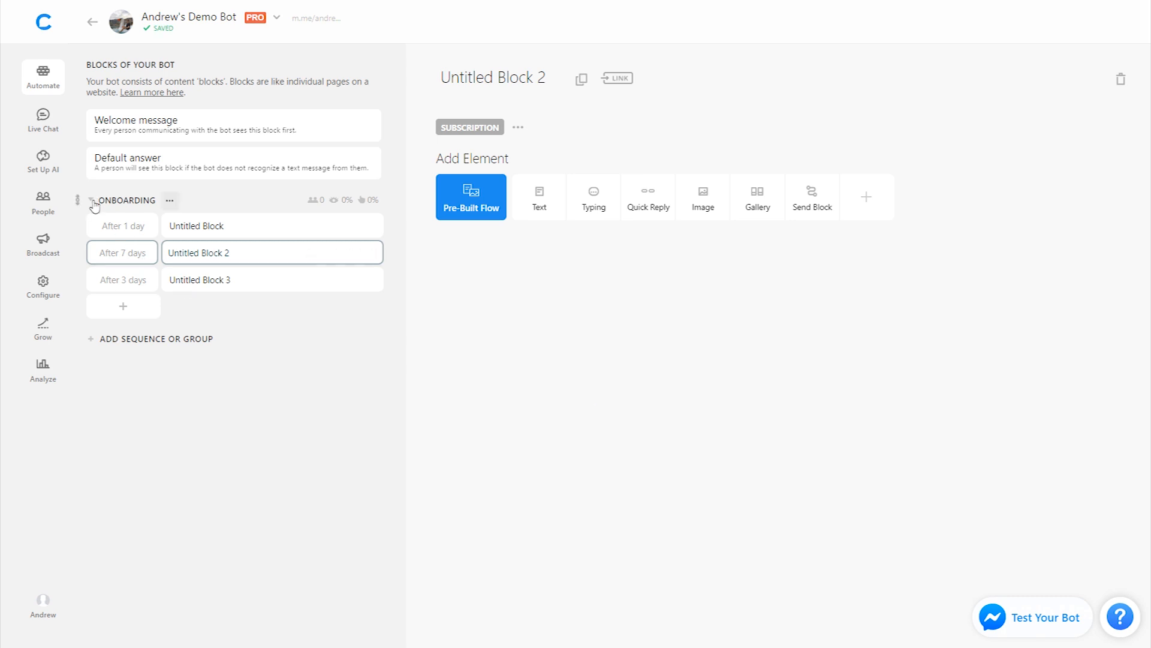
left_click(91, 200)
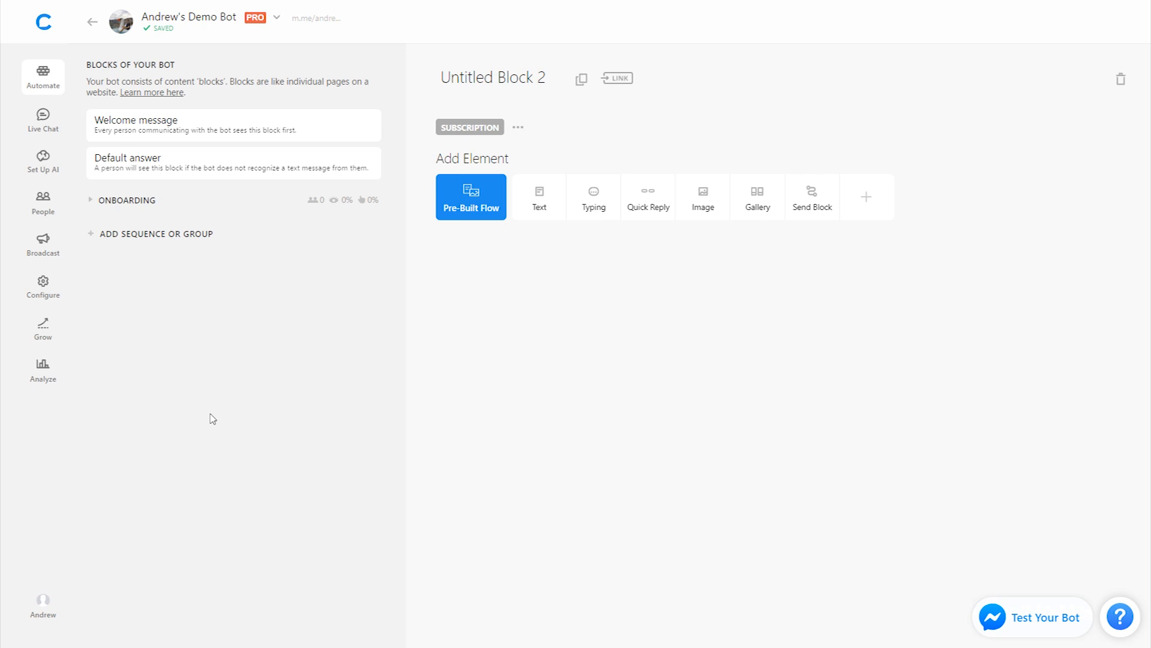
mouse_move(167, 242)
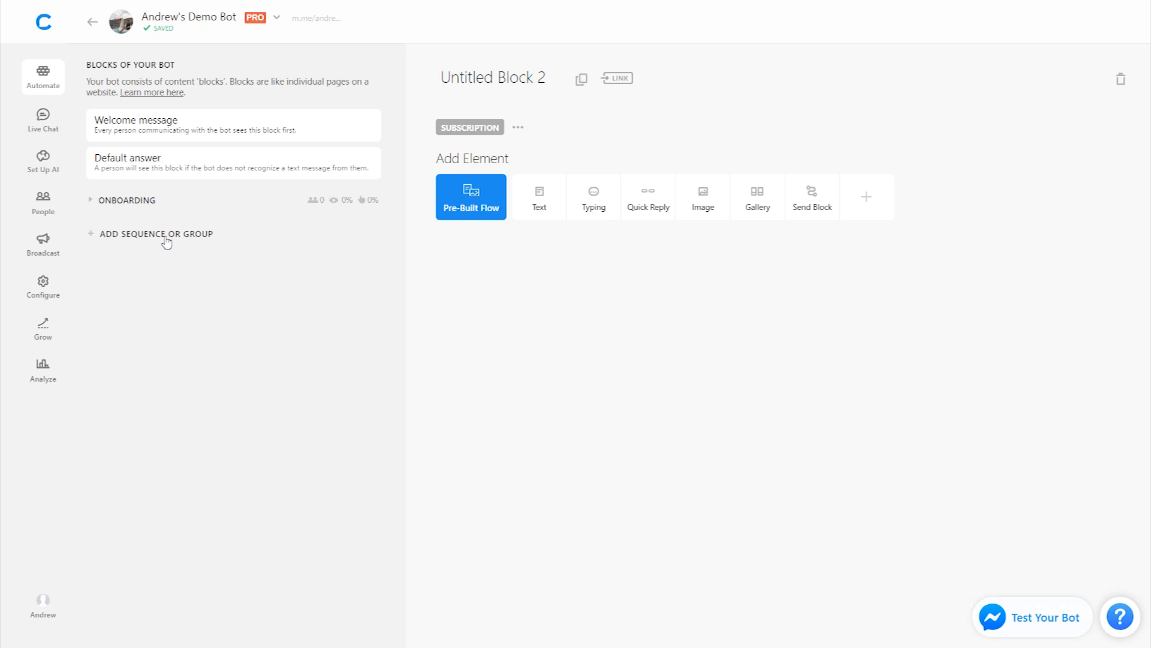
- Create a LEAD FORM group holding one block renamed Lead Form
left_click(159, 234)
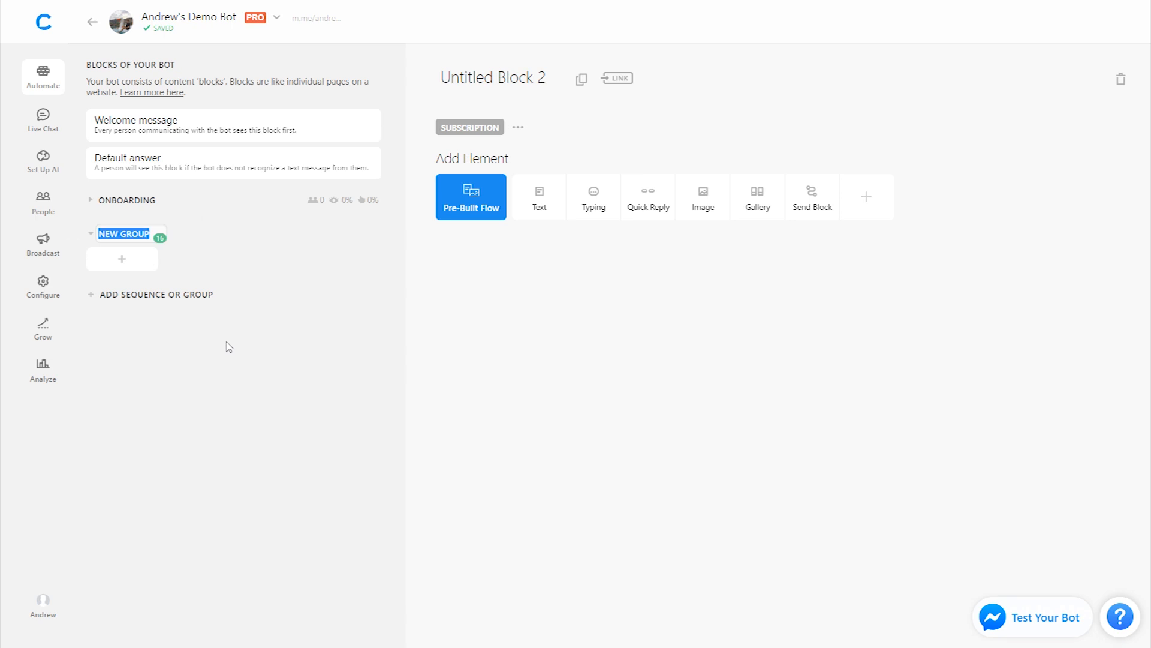
type("LEAD FORM")
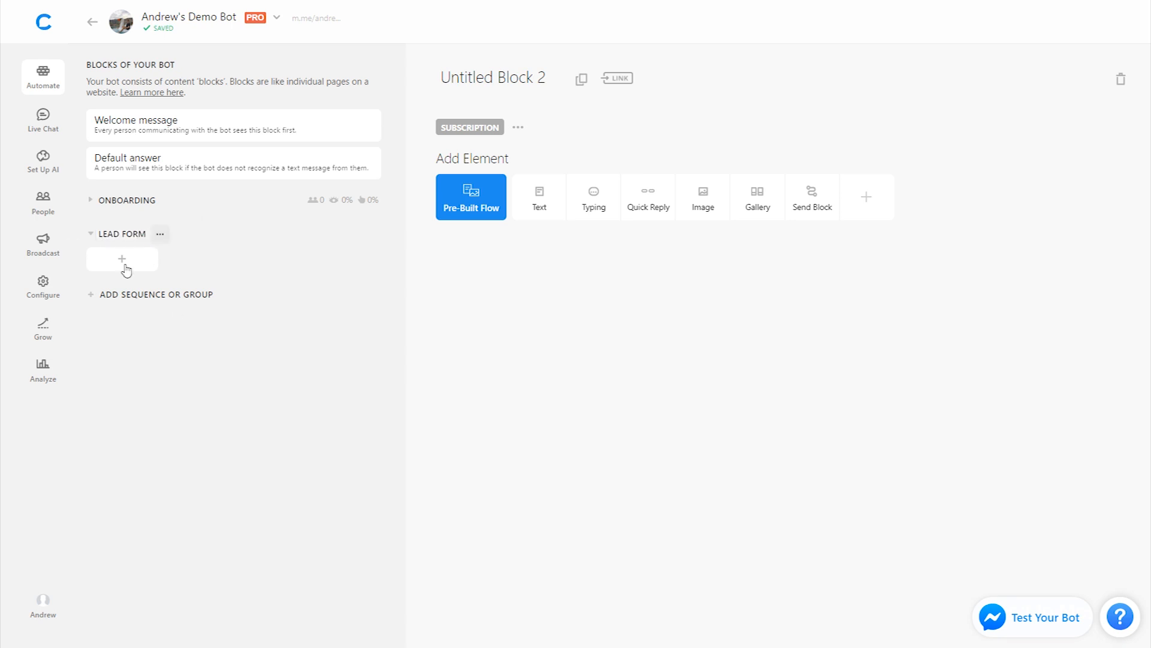
left_click(121, 259)
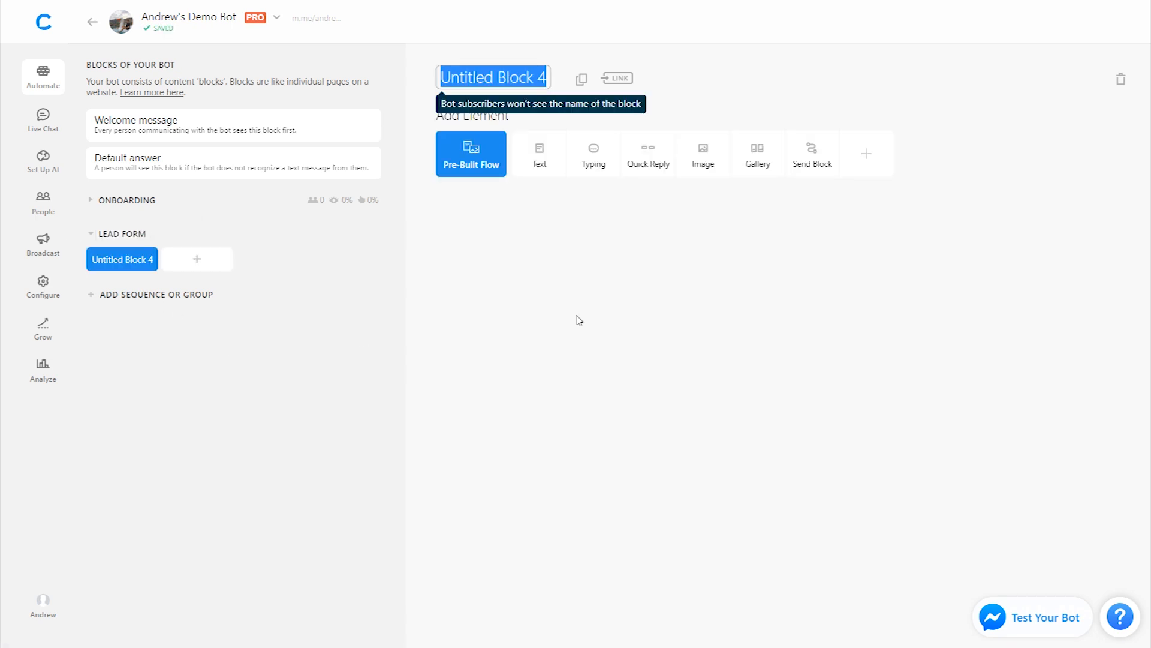
type("Lead Form")
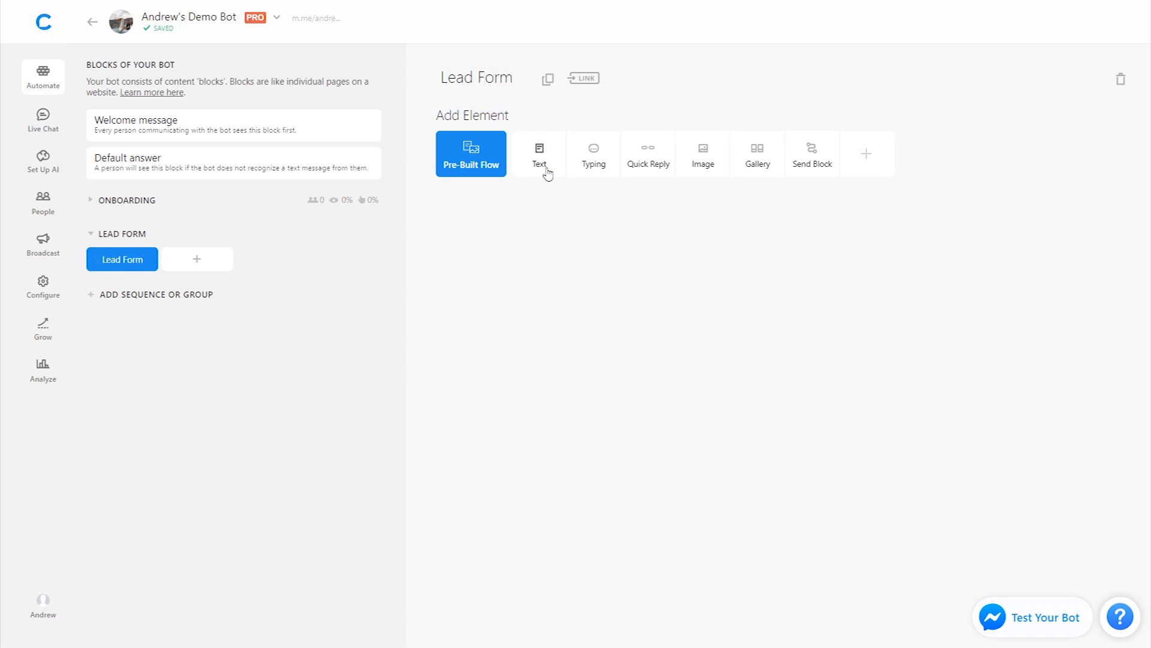
- Ask 'What is your favorite color?' with Black/White replies, saving email to {{email}}
left_click(538, 154)
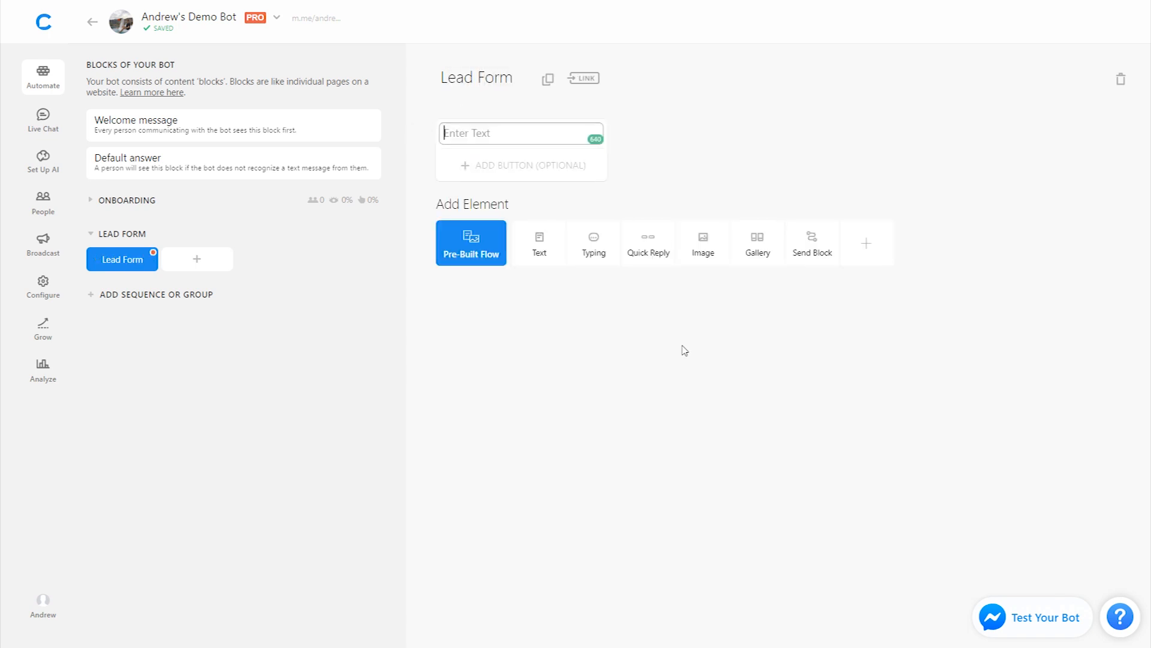
type("What is your favorite")
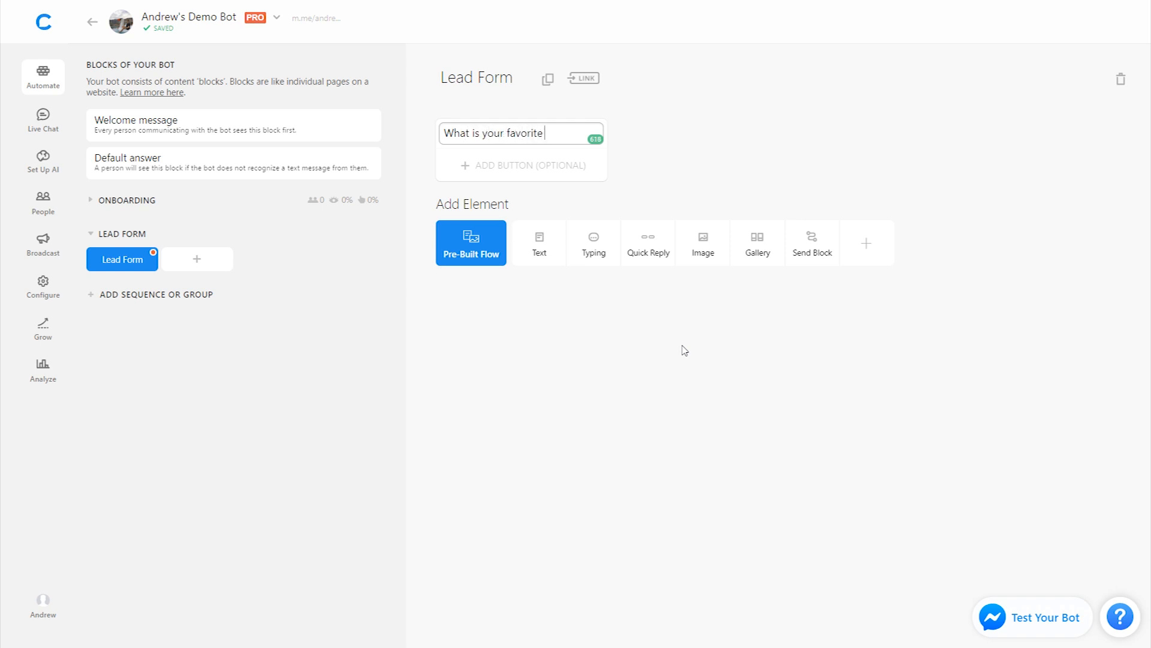
type("color?")
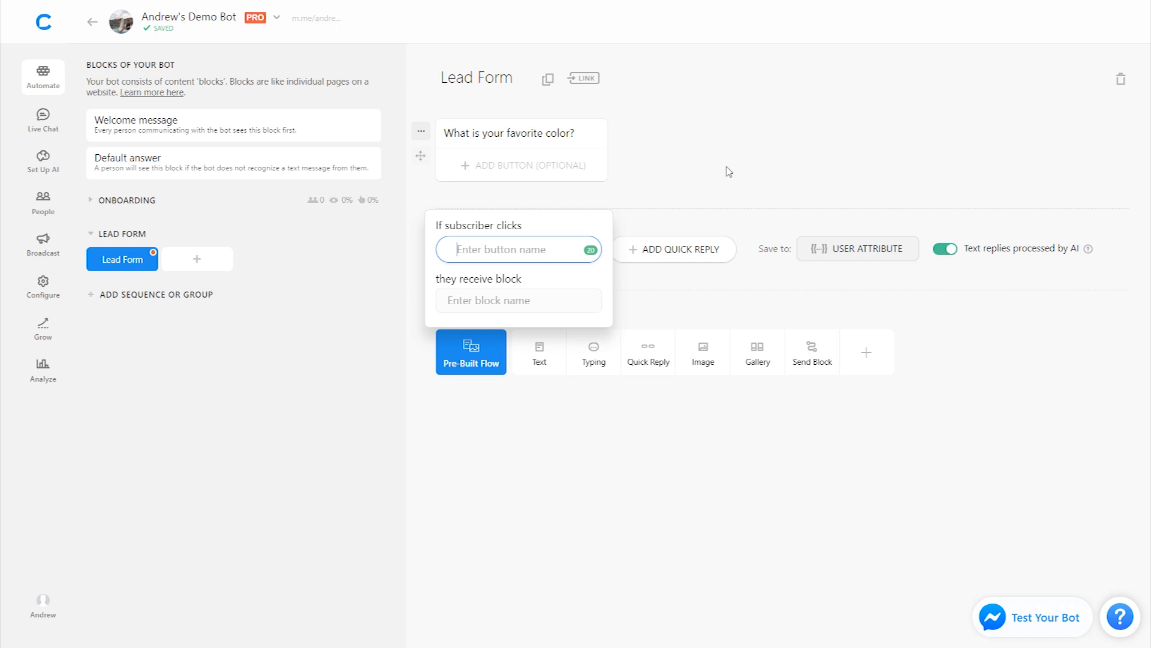
type("Black")
type("White")
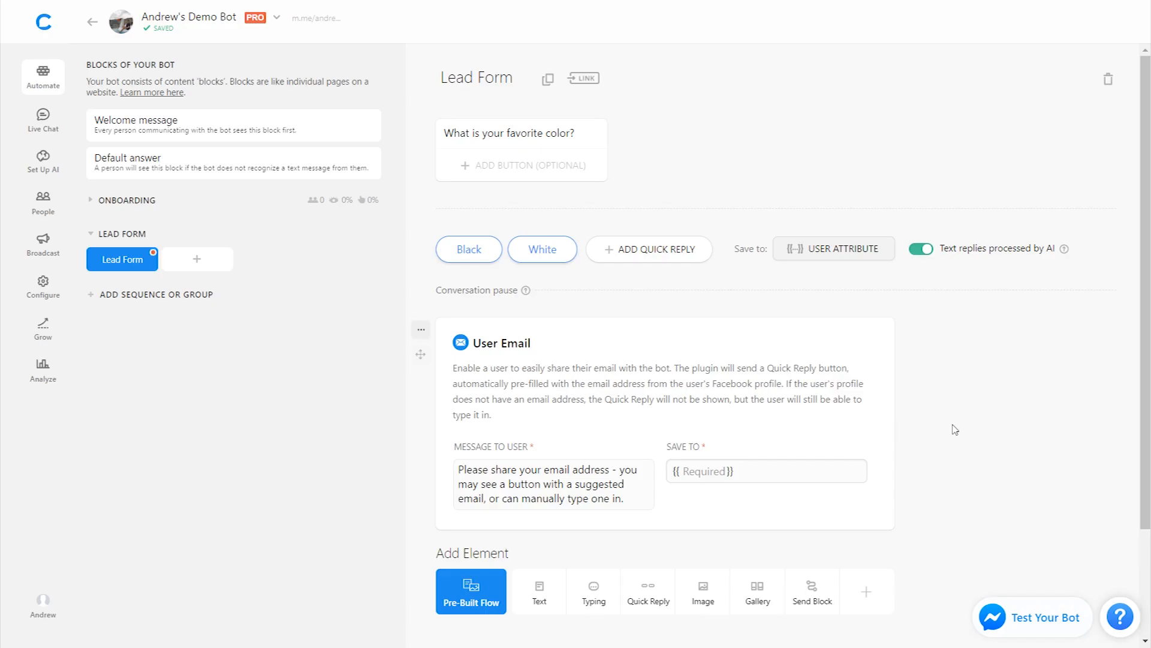
left_click(767, 471)
type("{{email}}")
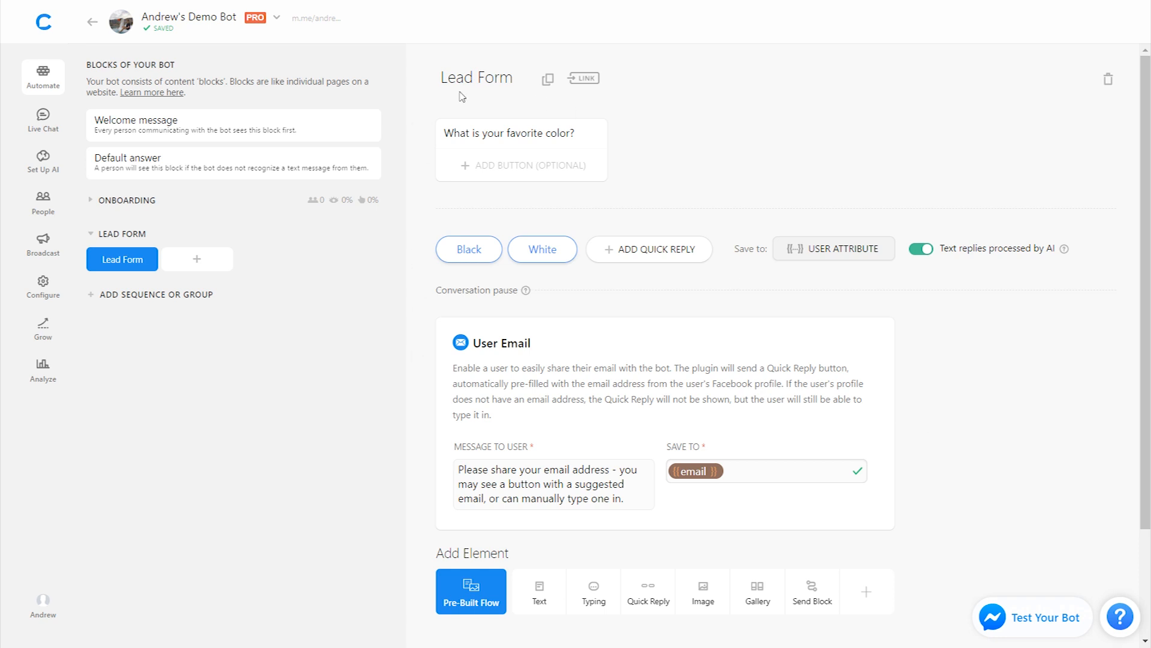
mouse_move(423, 105)
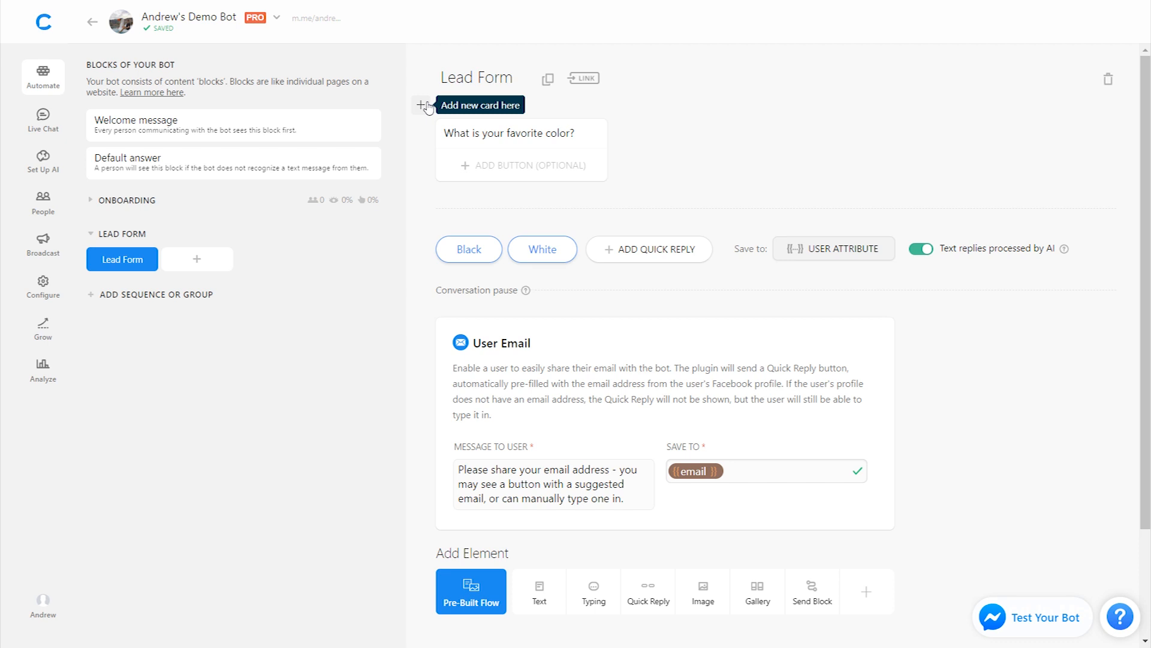
- Open the Lead Abandonment blocks and delete Untitled Block 5
left_click(149, 294)
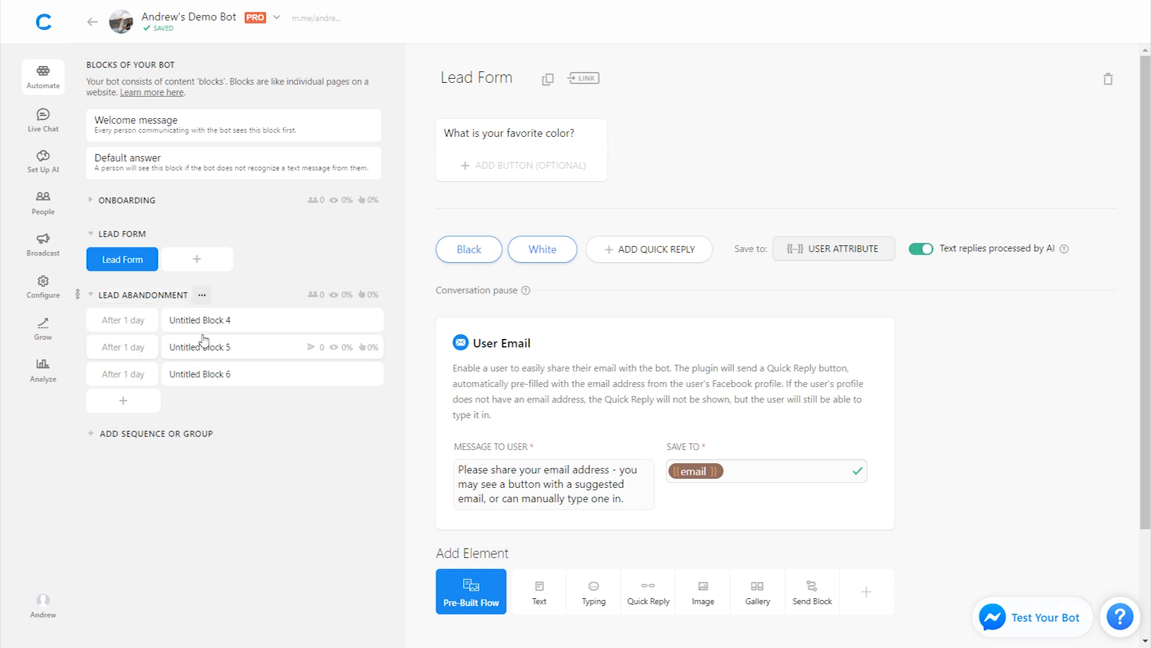
left_click(199, 346)
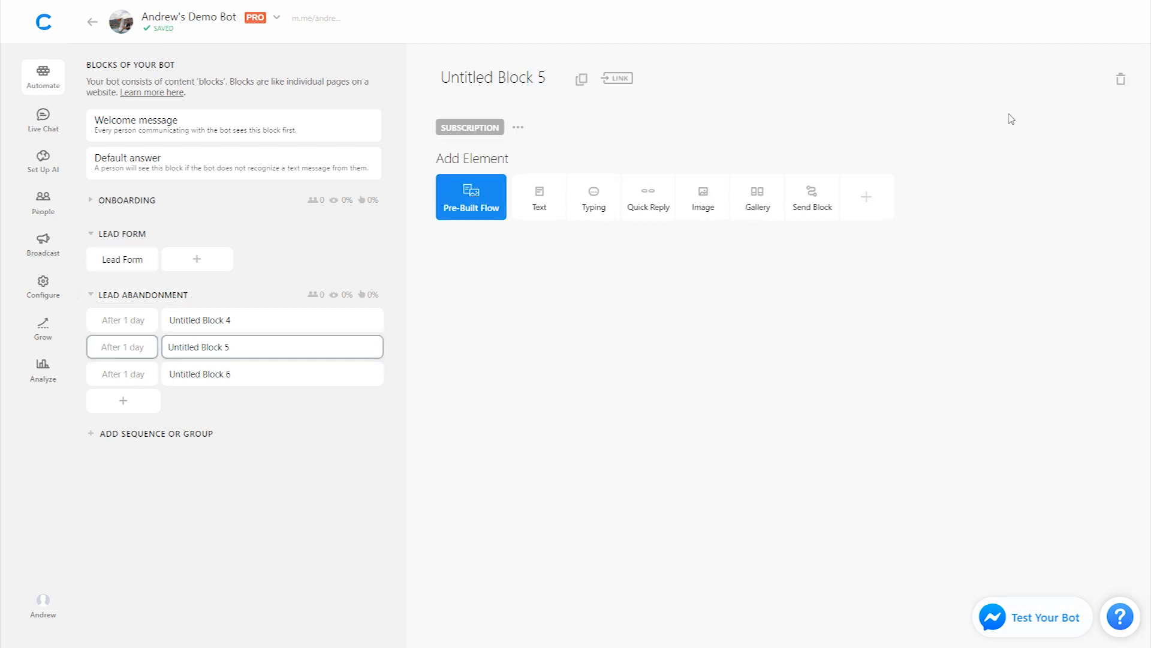
left_click(1121, 79)
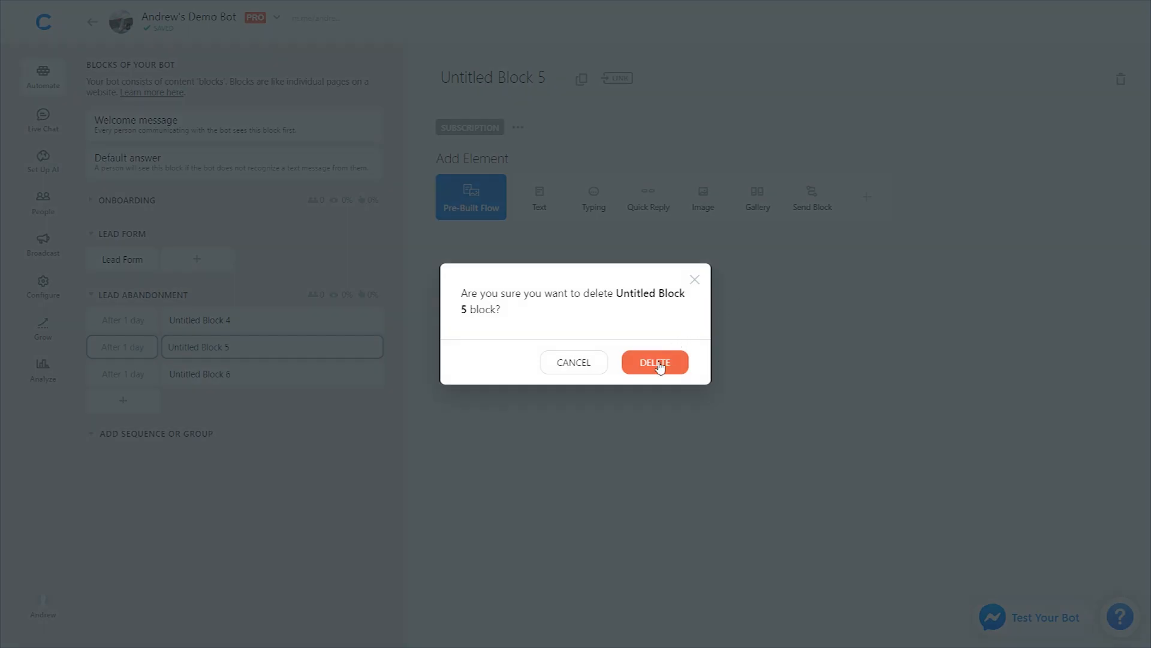
left_click(655, 362)
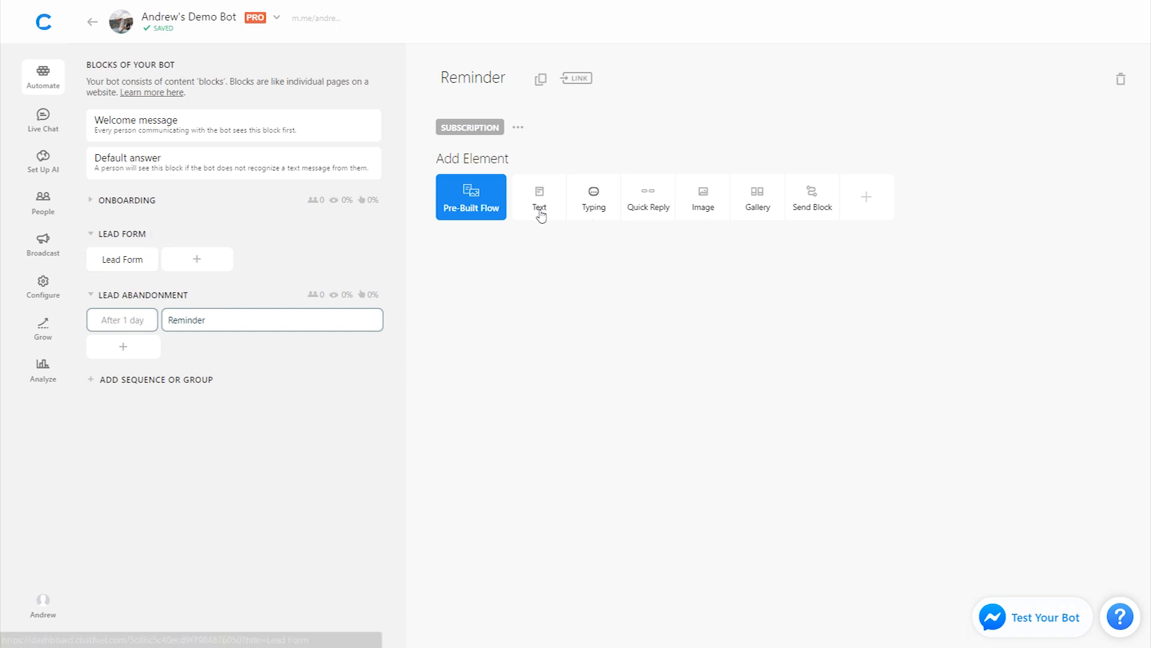
- Write 'Looks like you didn't complete the form. Wanna finish it now?' with a Yes! button to Lead Form
left_click(539, 197)
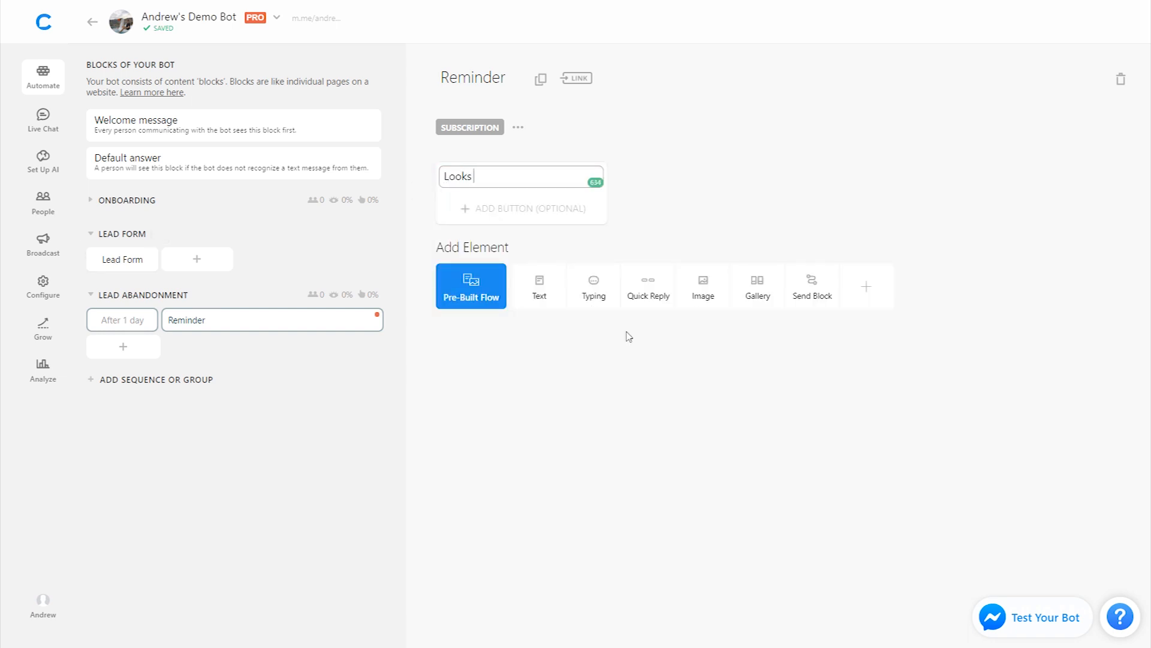
type("like you didn't complete the form.")
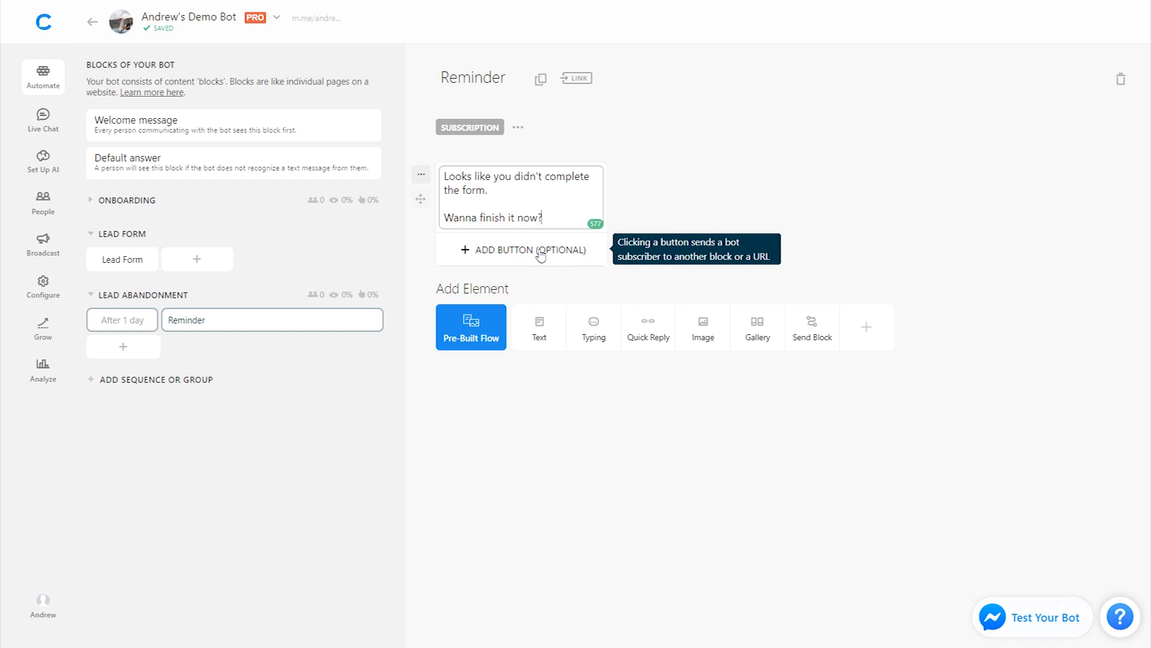
left_click(520, 250)
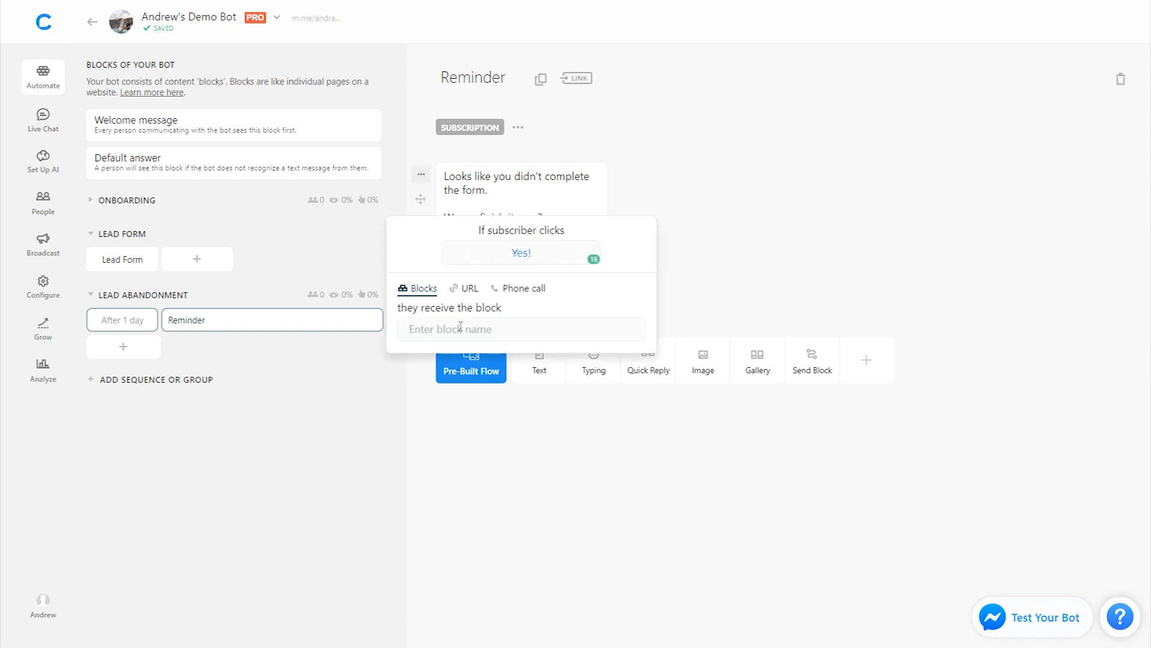
type("lead")
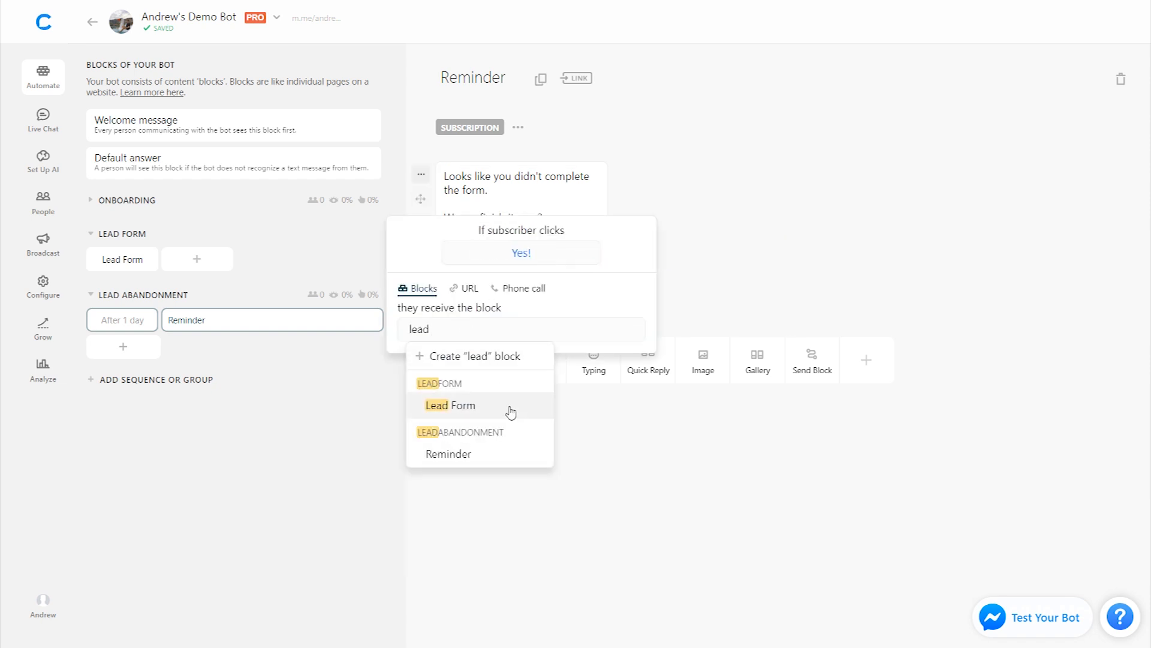
left_click(450, 406)
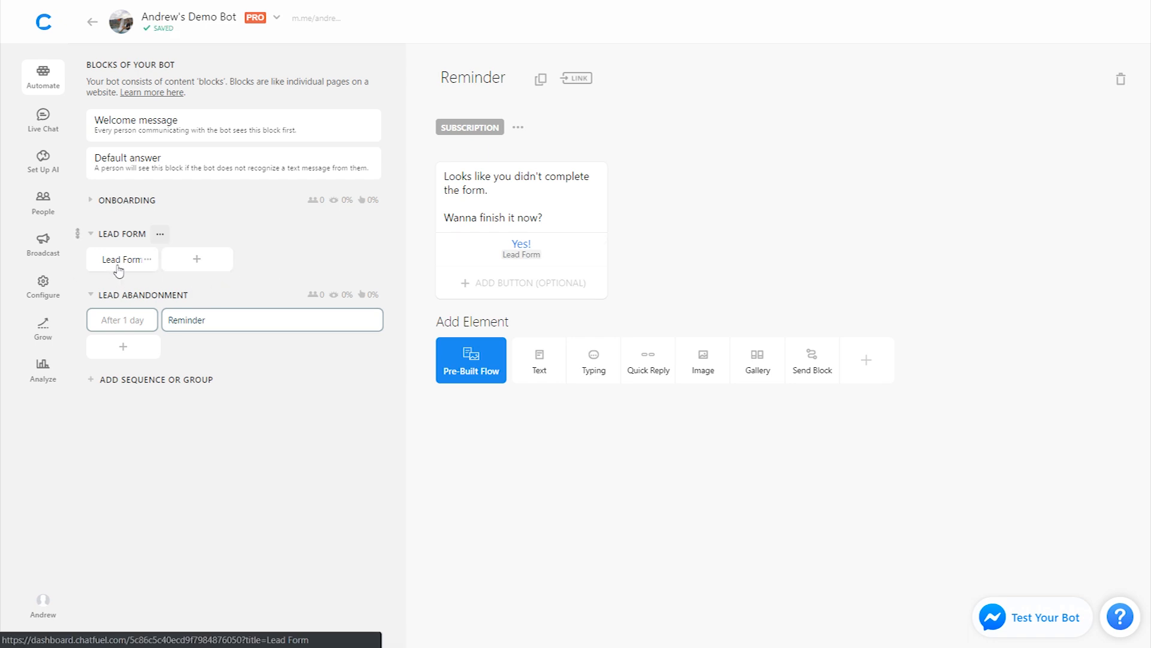
left_click(122, 259)
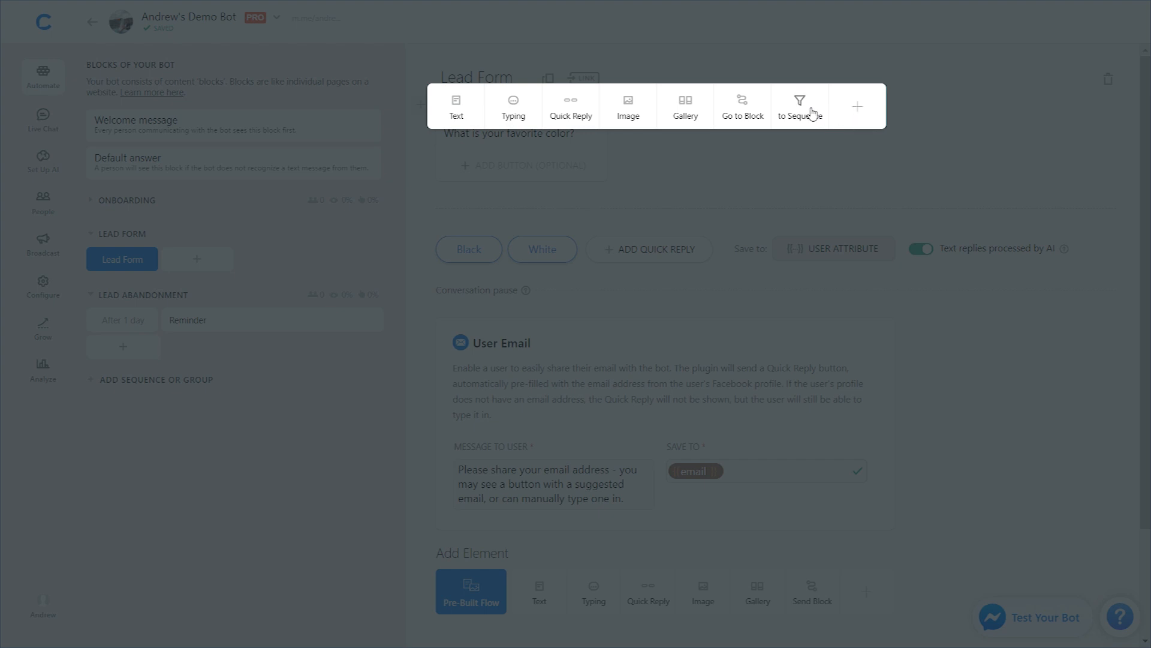
- Add a Subscribe to Sequence element targeting LEAD ABANDONMENT at the top of Lead Form
left_click(800, 104)
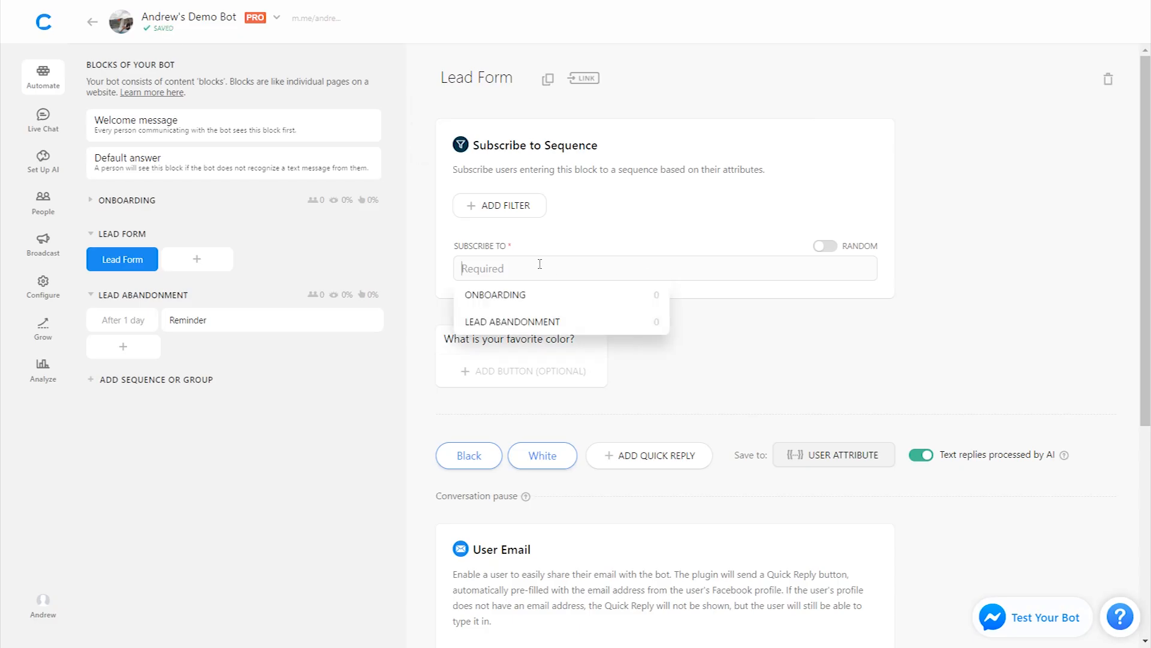
mouse_move(528, 322)
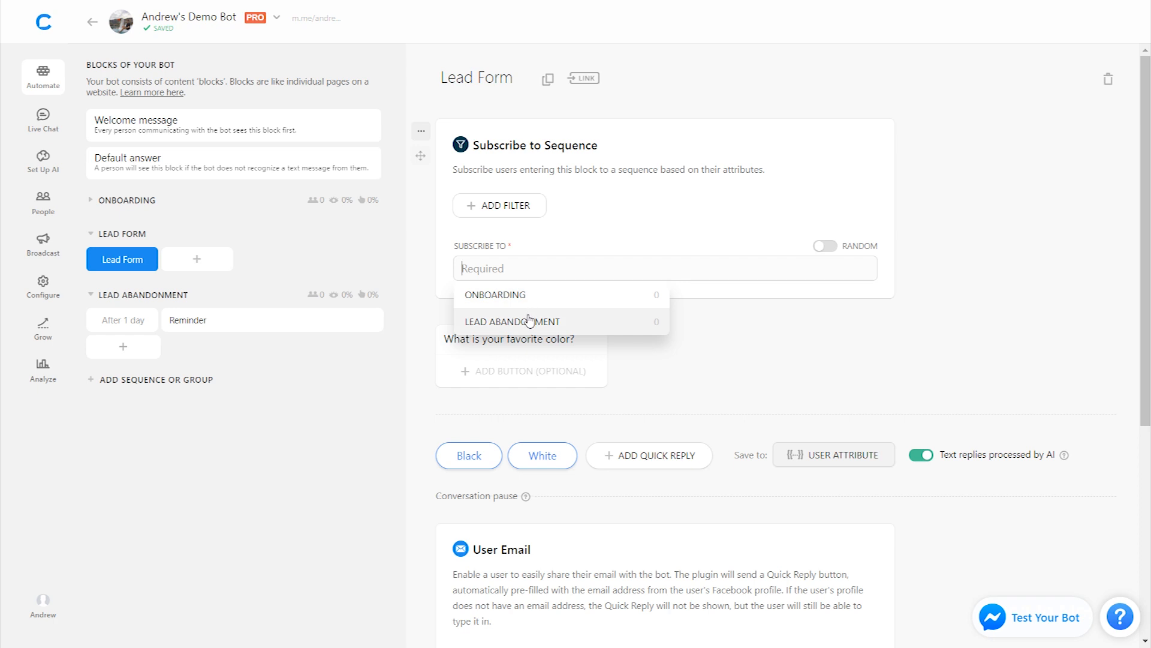
left_click(512, 322)
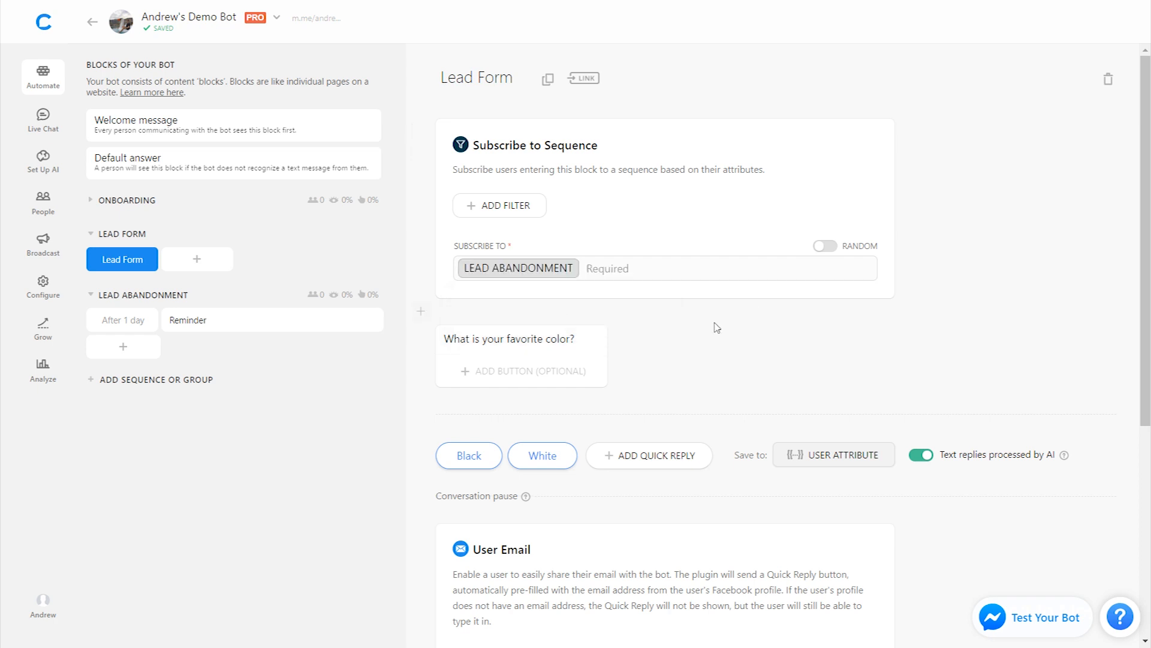
scroll("down", 3)
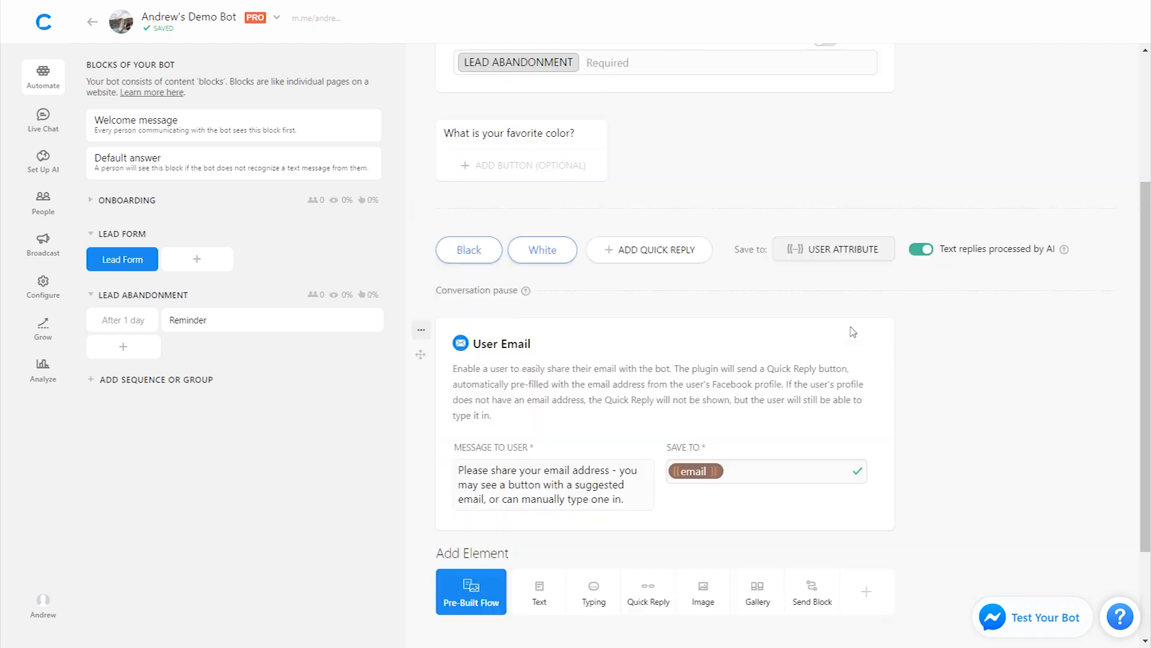
scroll("down", 3)
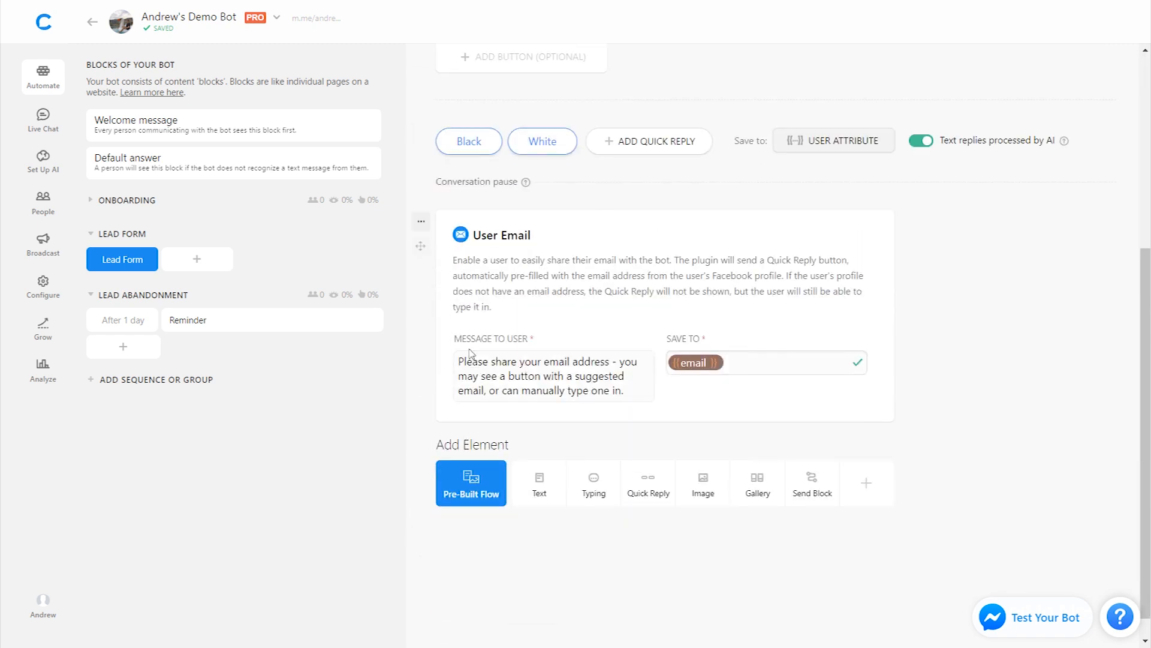
mouse_move(685, 450)
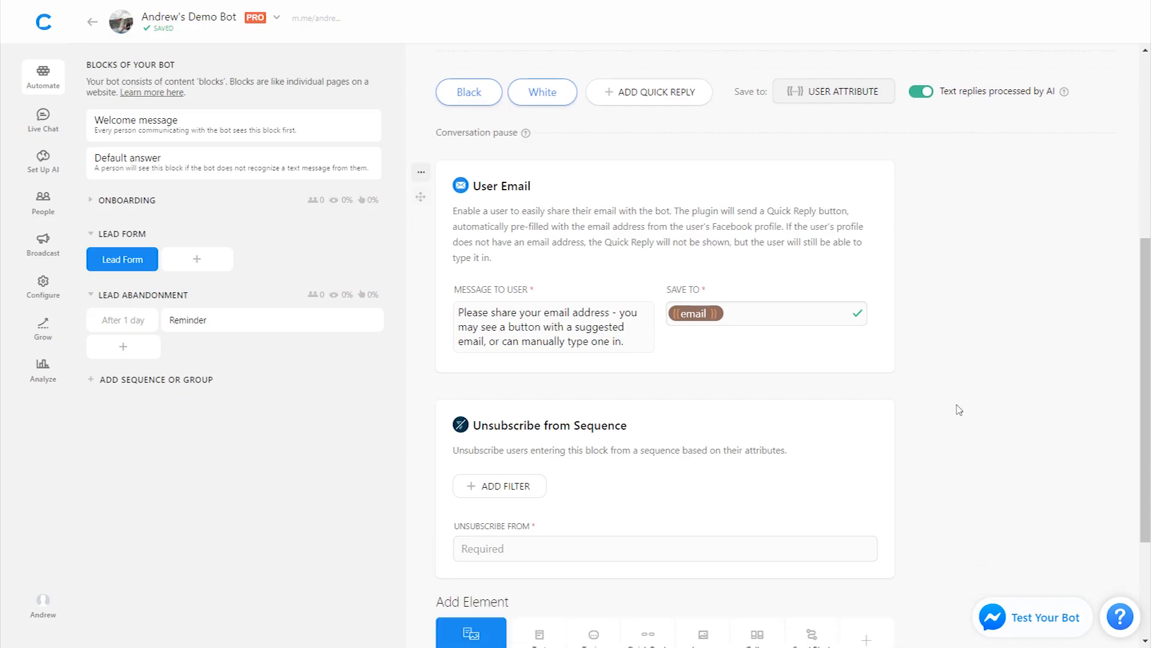
- Set the closing Unsubscribe from Sequence element to LEAD ABANDONMENT after the email step
scroll("down", 3)
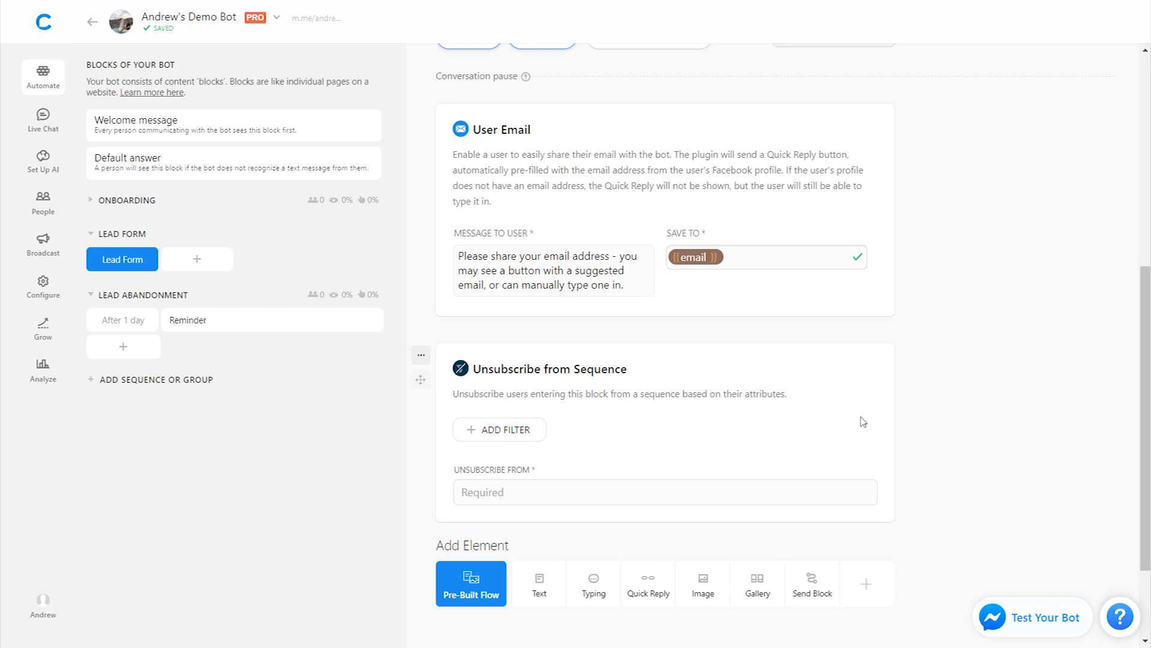
type("lead")
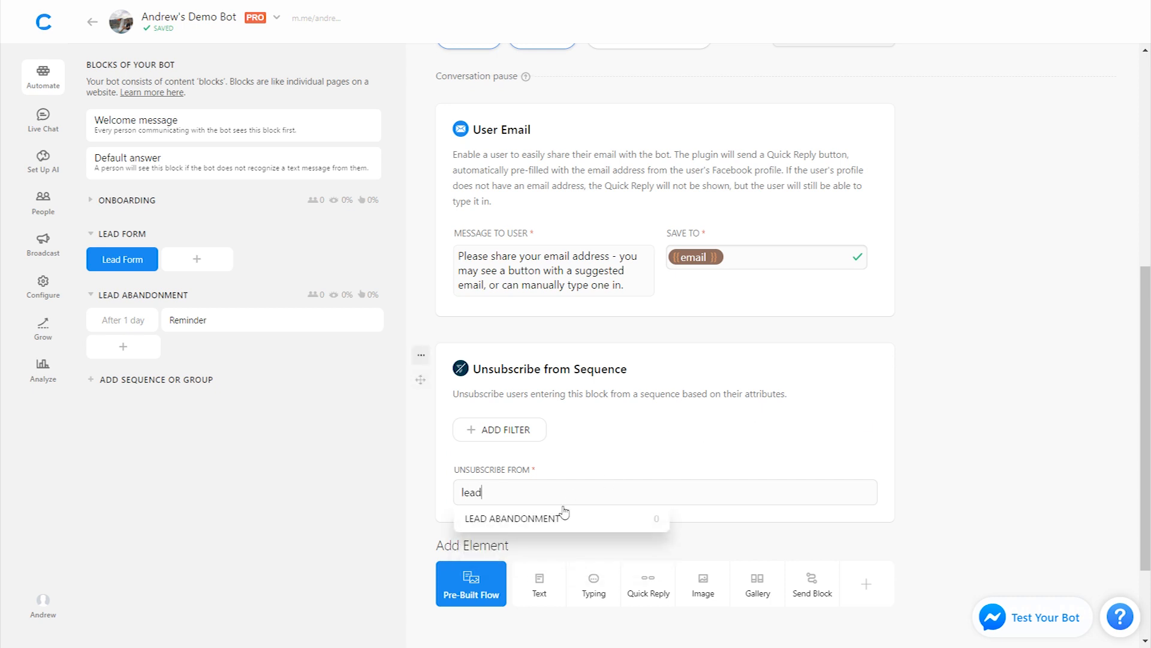
left_click(512, 518)
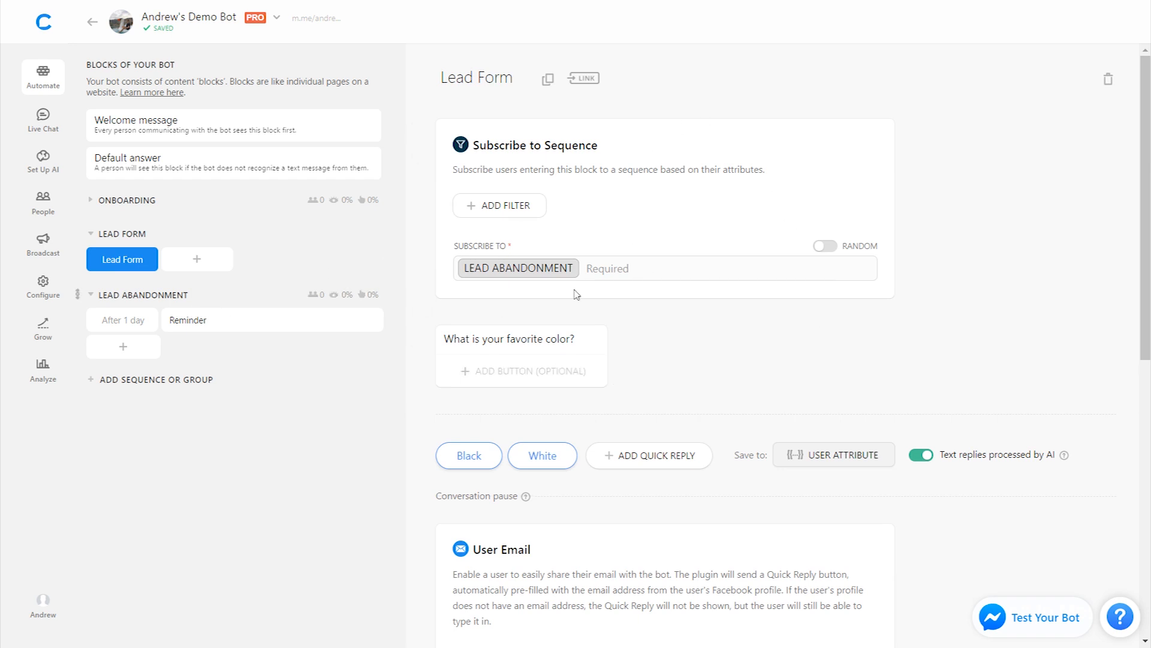
scroll("down", 3)
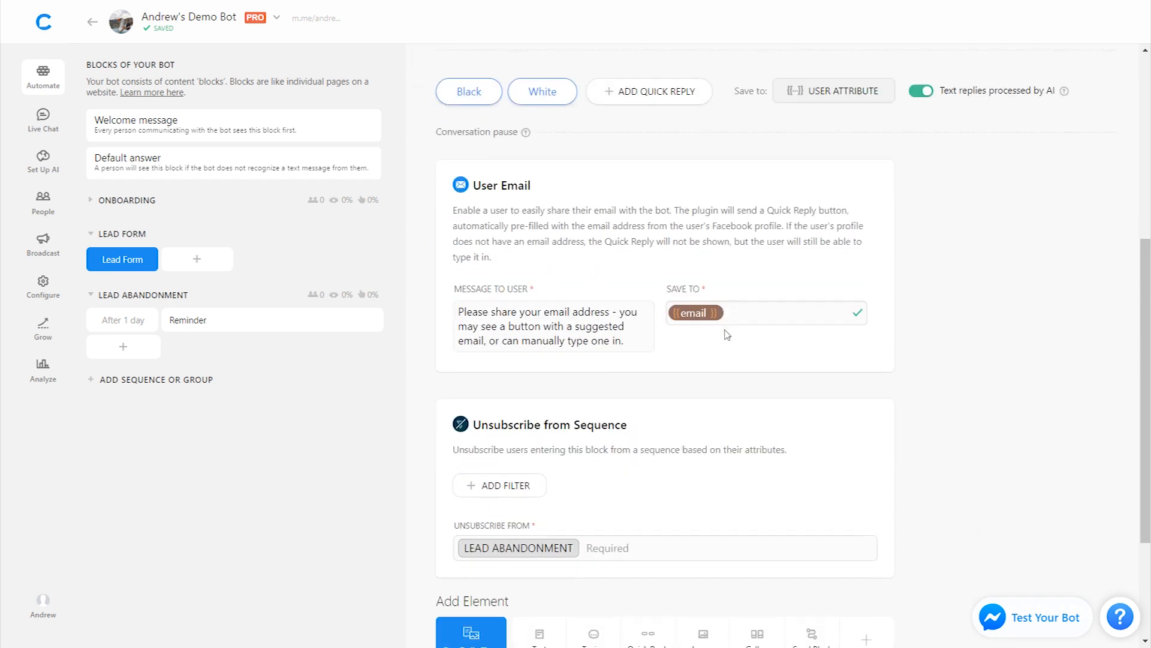
scroll("down", 3)
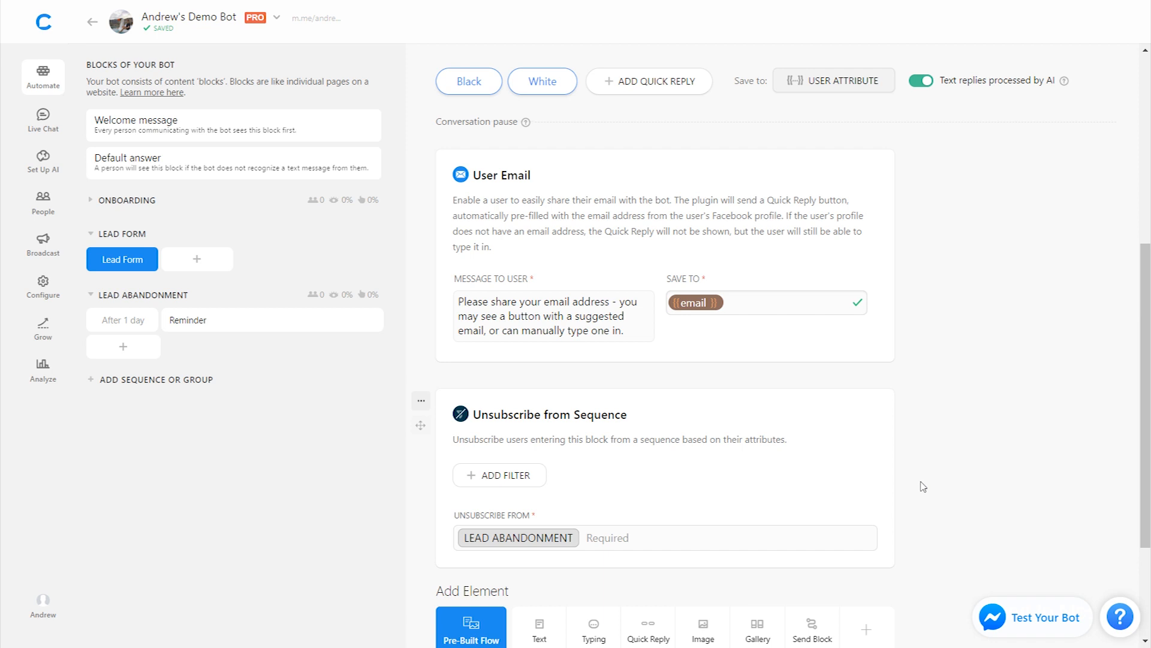
mouse_move(962, 419)
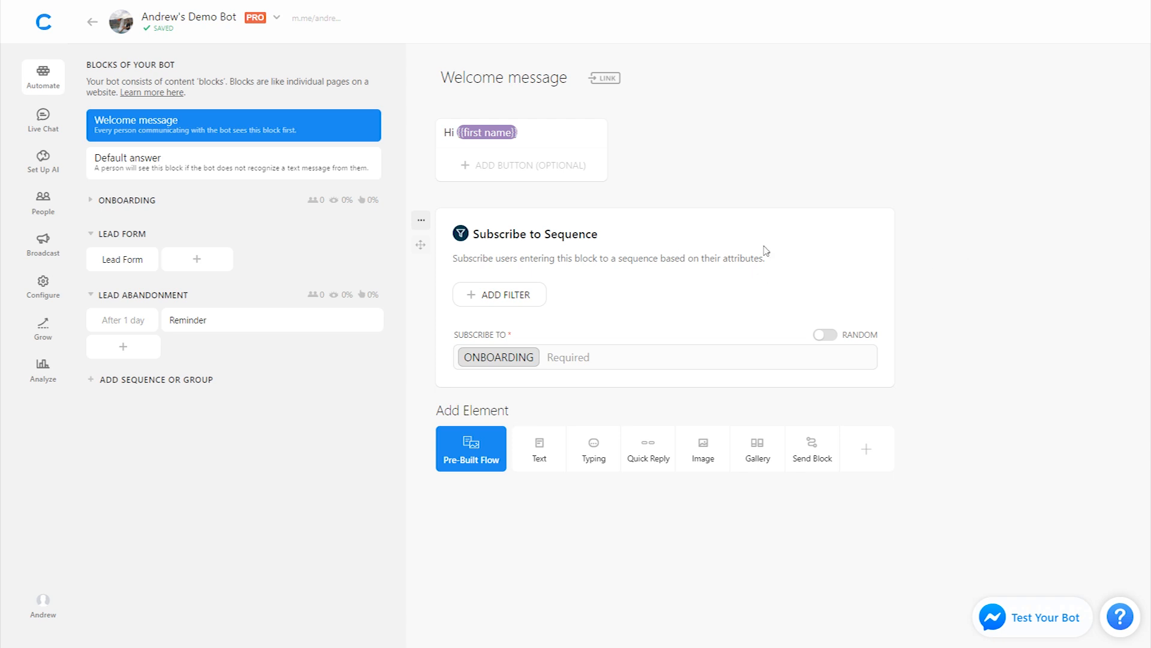
mouse_move(763, 376)
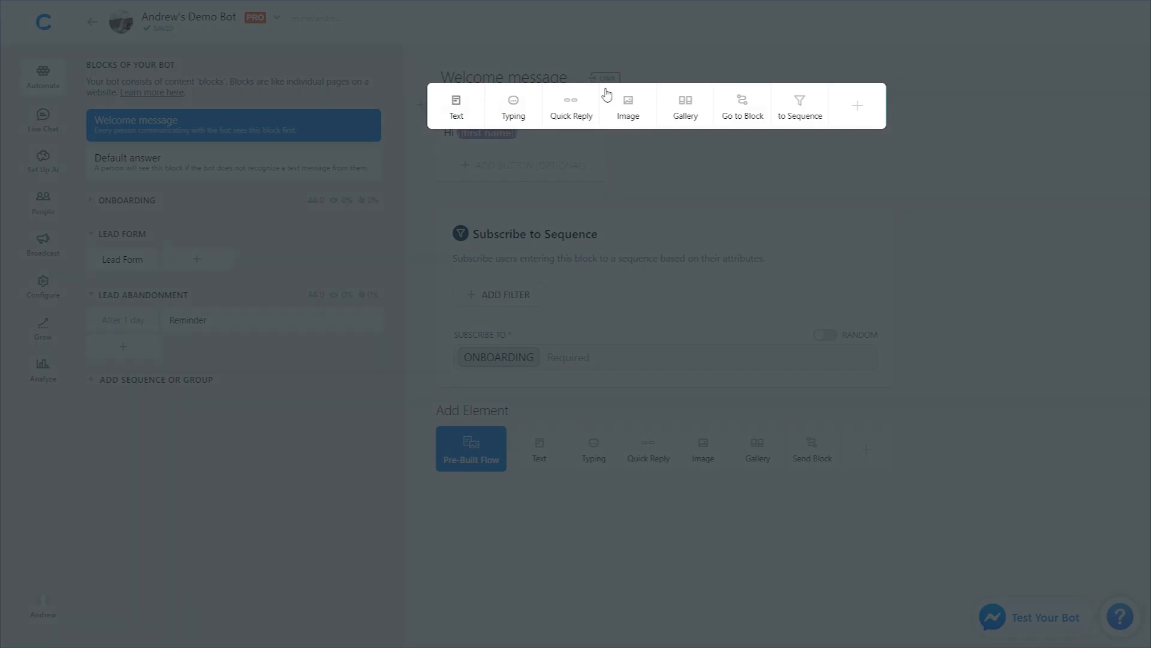
- Insert an Unsubscribe from Sequence element targeting ONBOARDING above the Welcome greeting
left_click(857, 105)
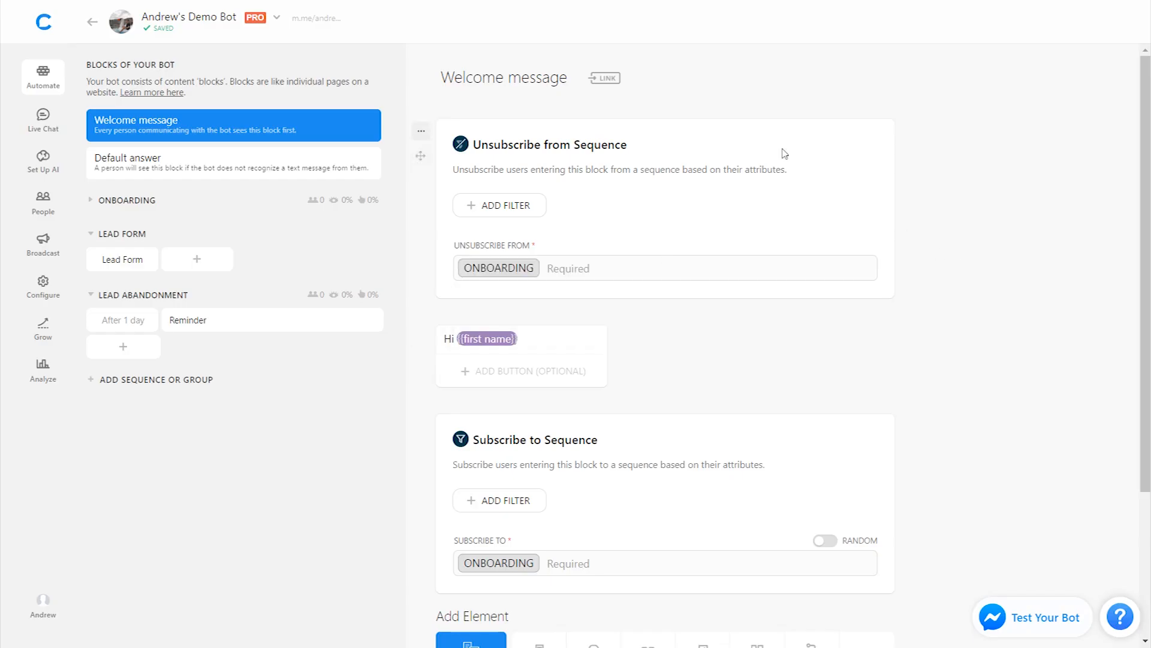
mouse_move(1040, 336)
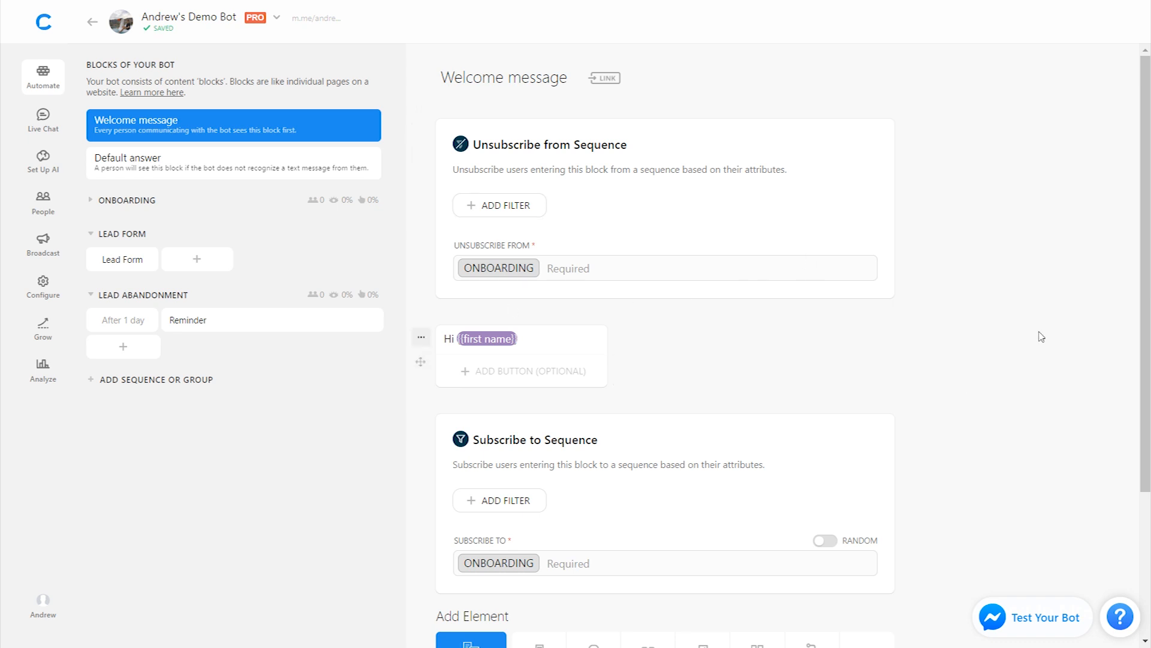